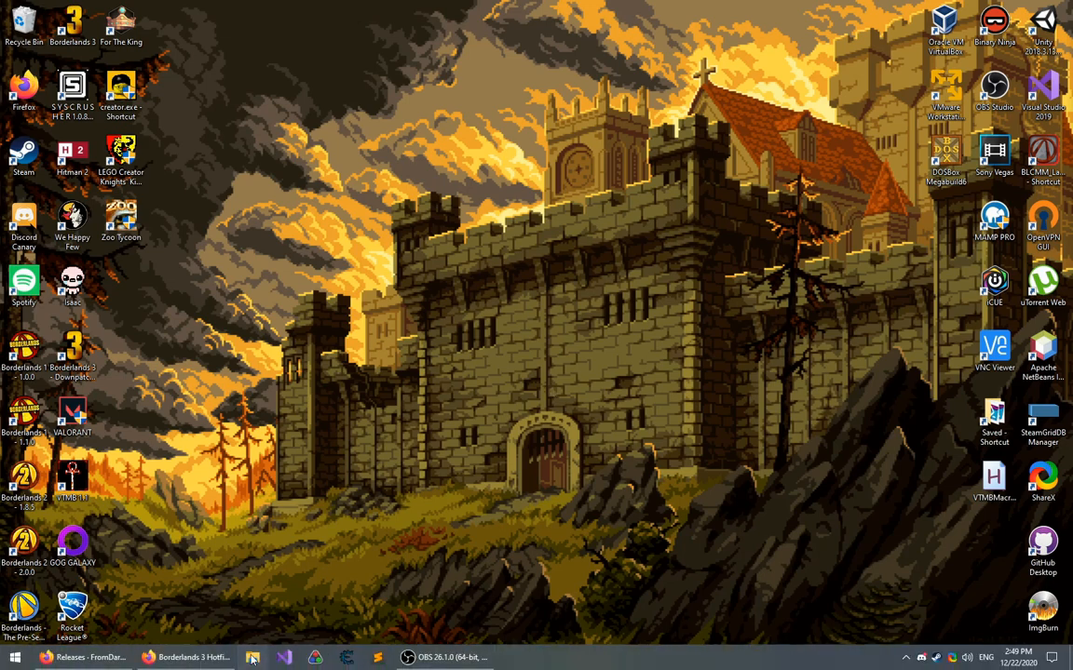
Look for the game under C:\Program Files (x86)\Epic Games and the Steam library
click(260, 653)
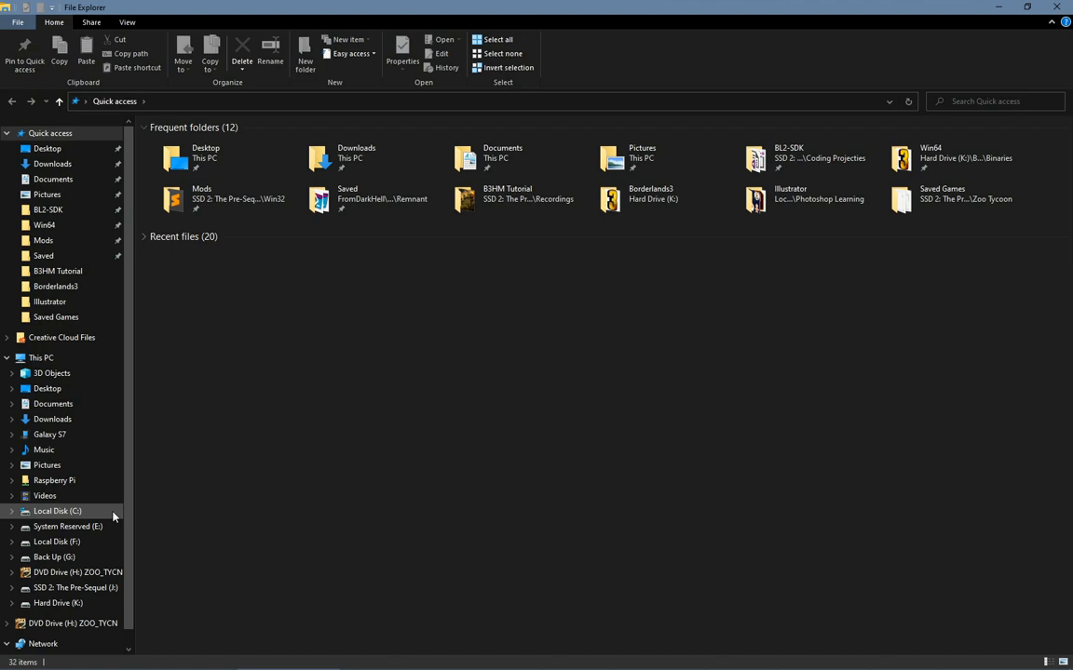
click(58, 511)
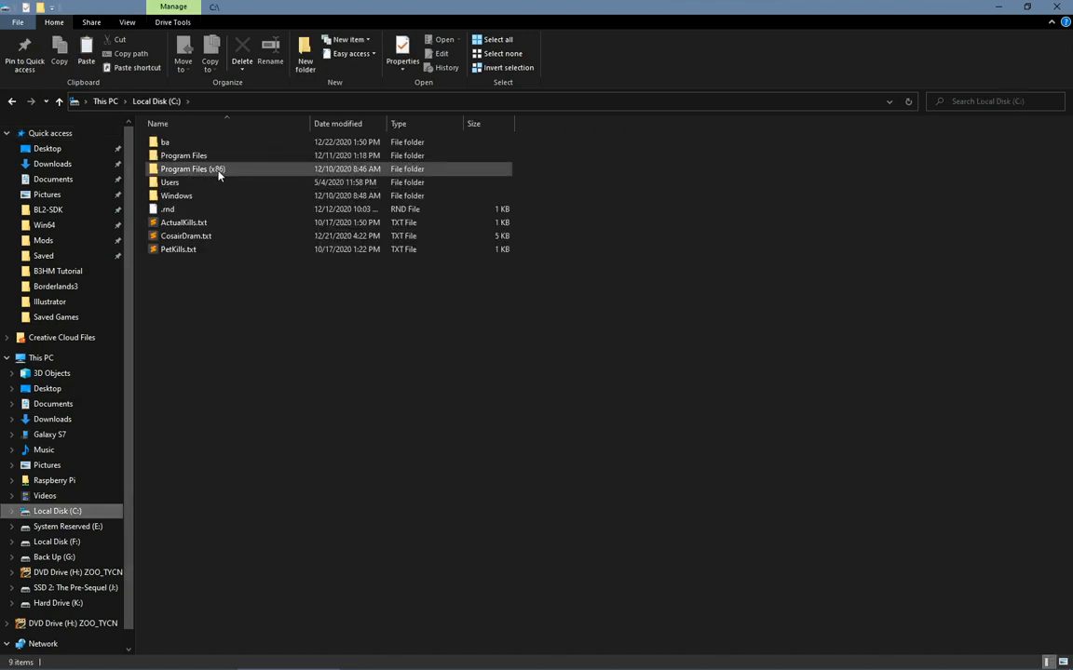
double_click(190, 168)
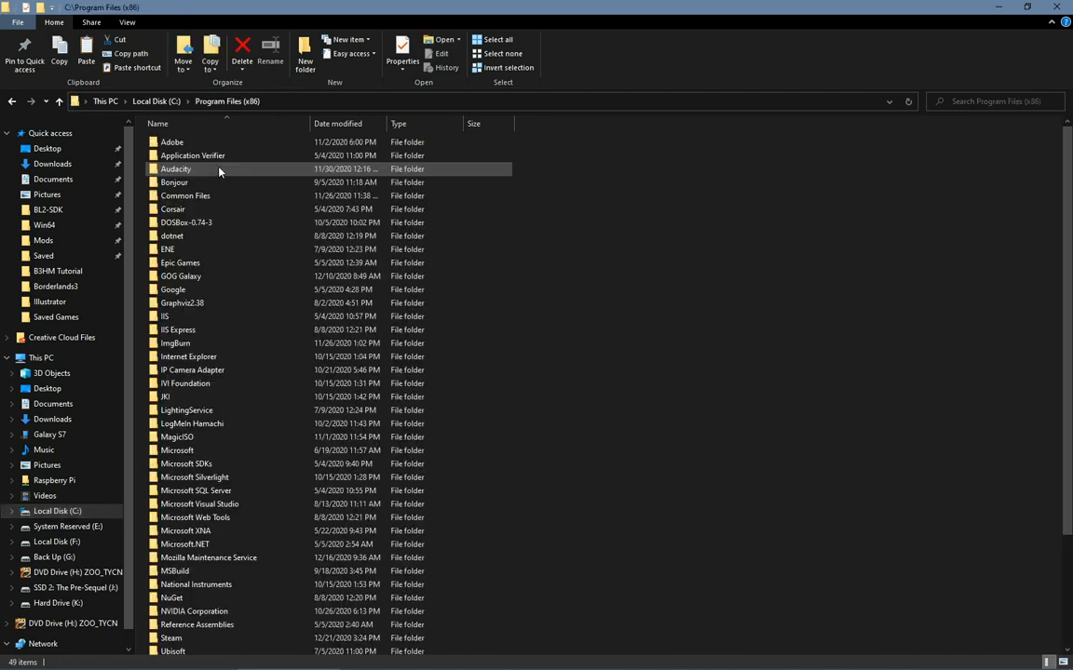
double_click(180, 263)
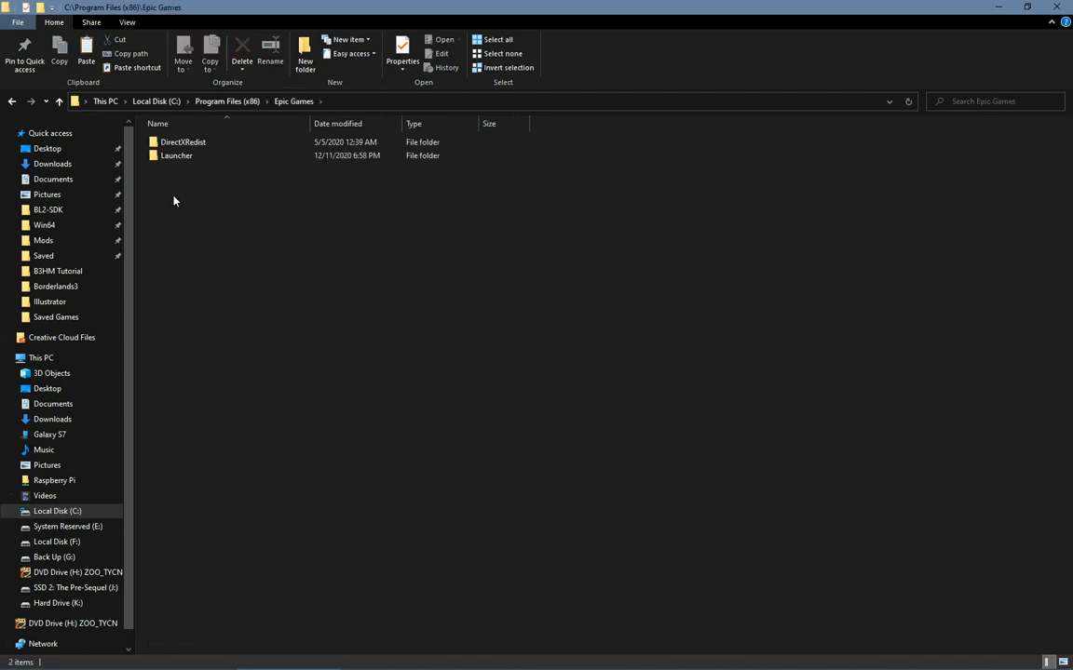
mouse_move(186, 196)
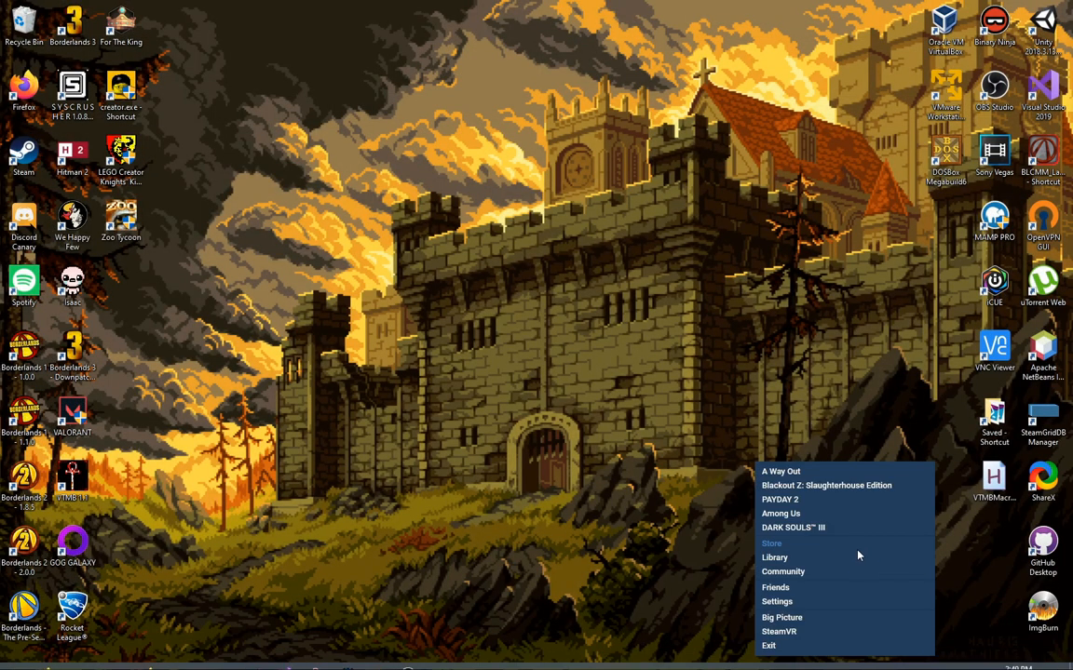
click(774, 558)
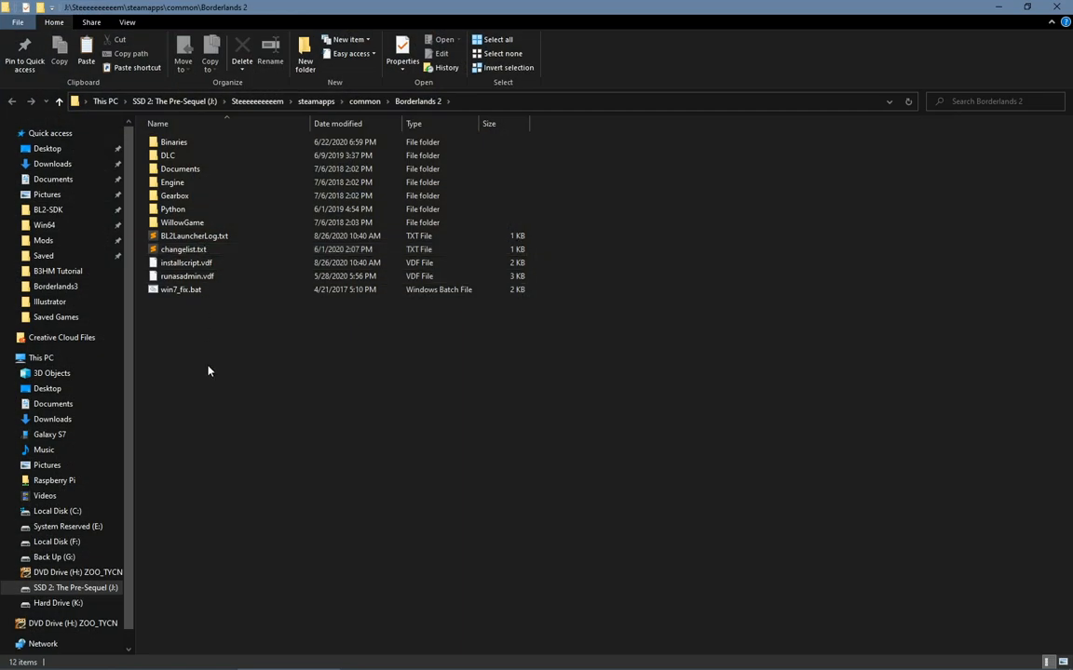
Browse K:\Borderlands3\OakGame\Binaries into the Win64 folder
click(60, 605)
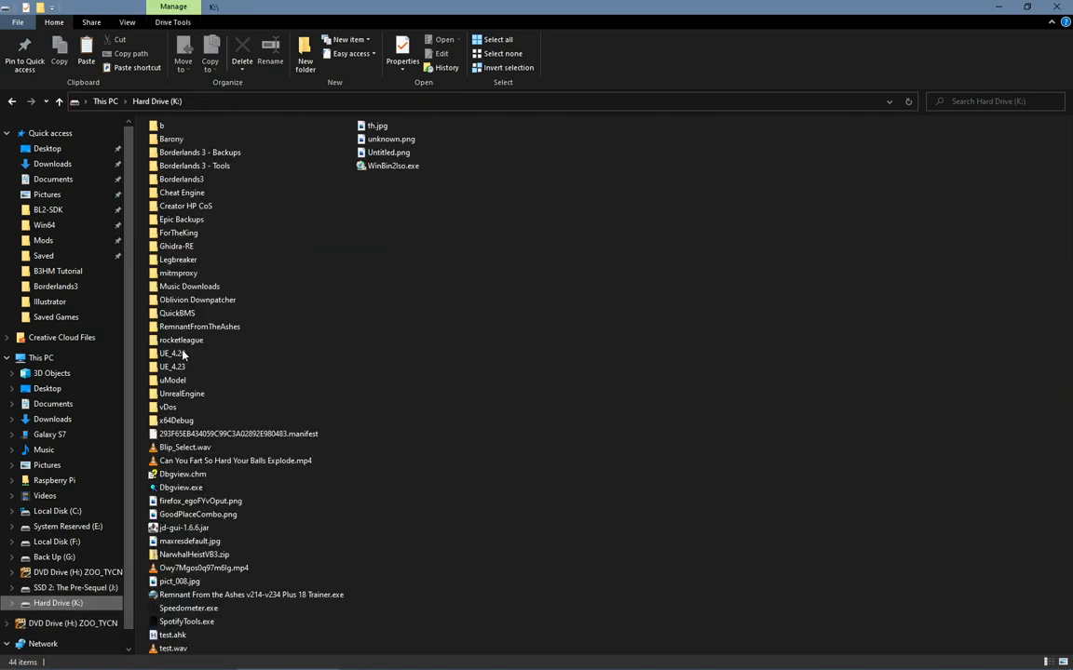
double_click(181, 179)
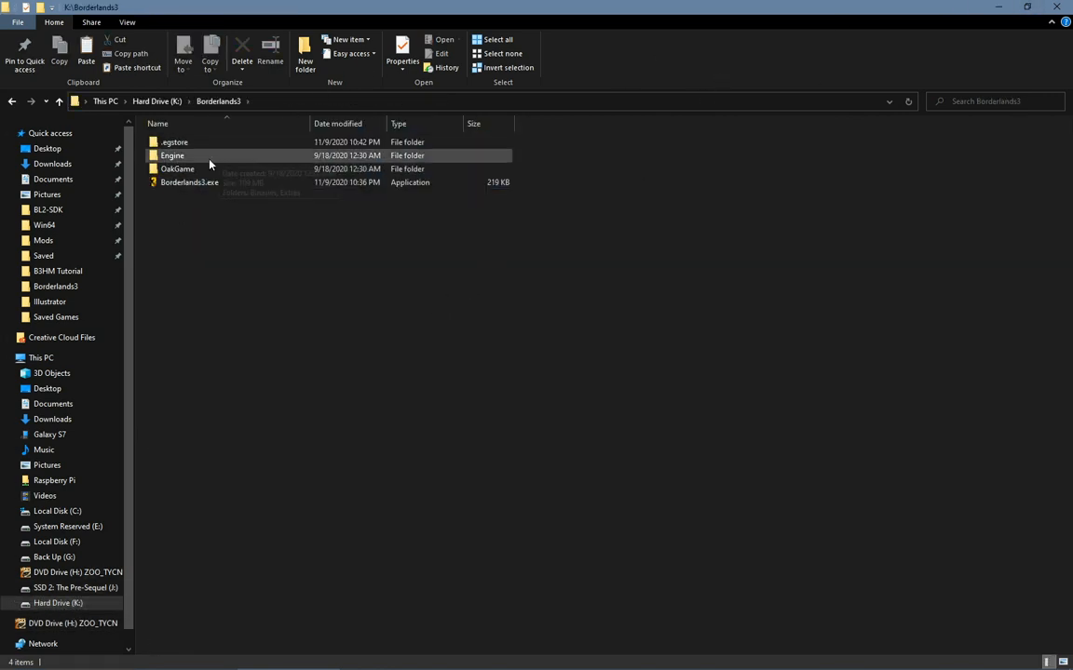
double_click(176, 168)
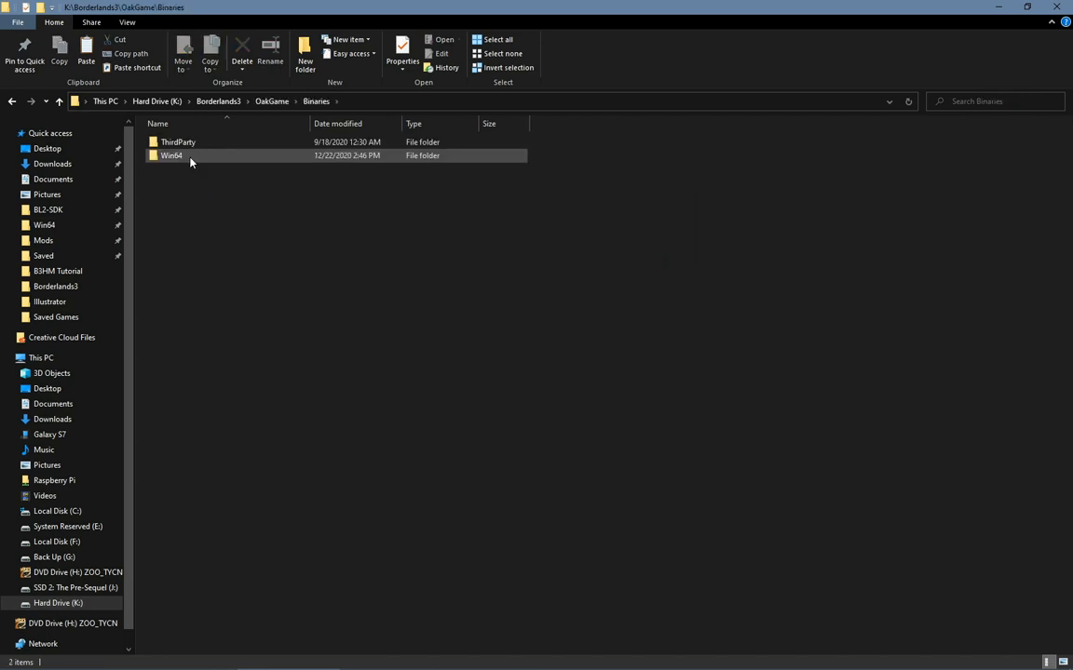
double_click(172, 156)
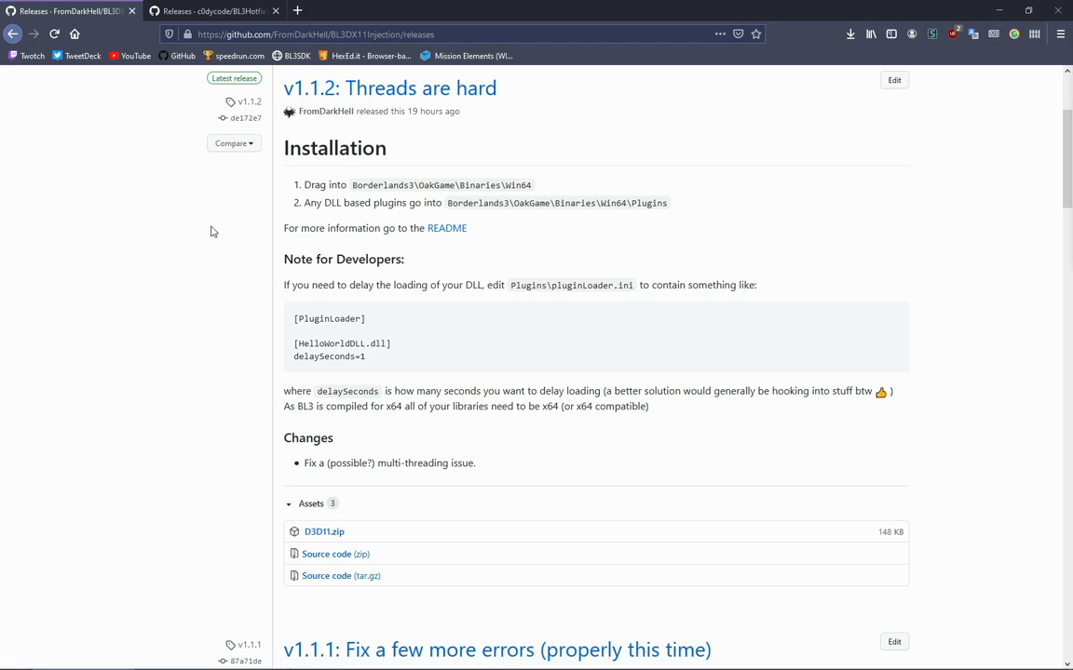
mouse_move(315, 530)
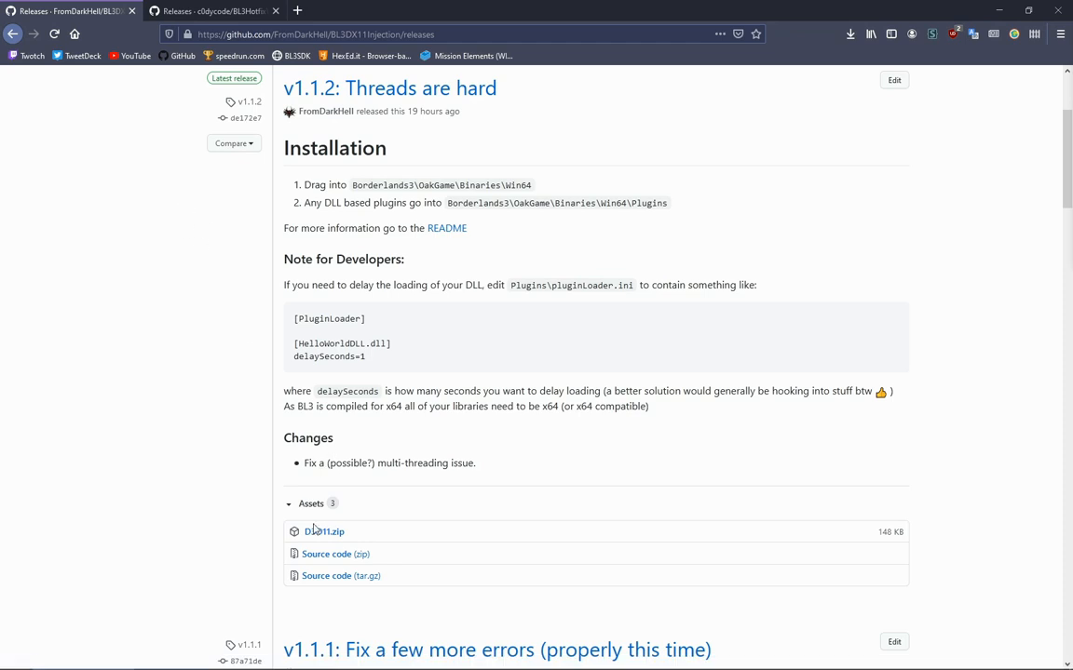
Scroll the BL3DX11Injection releases page down to the D3D11.zip asset
scroll(down, 3)
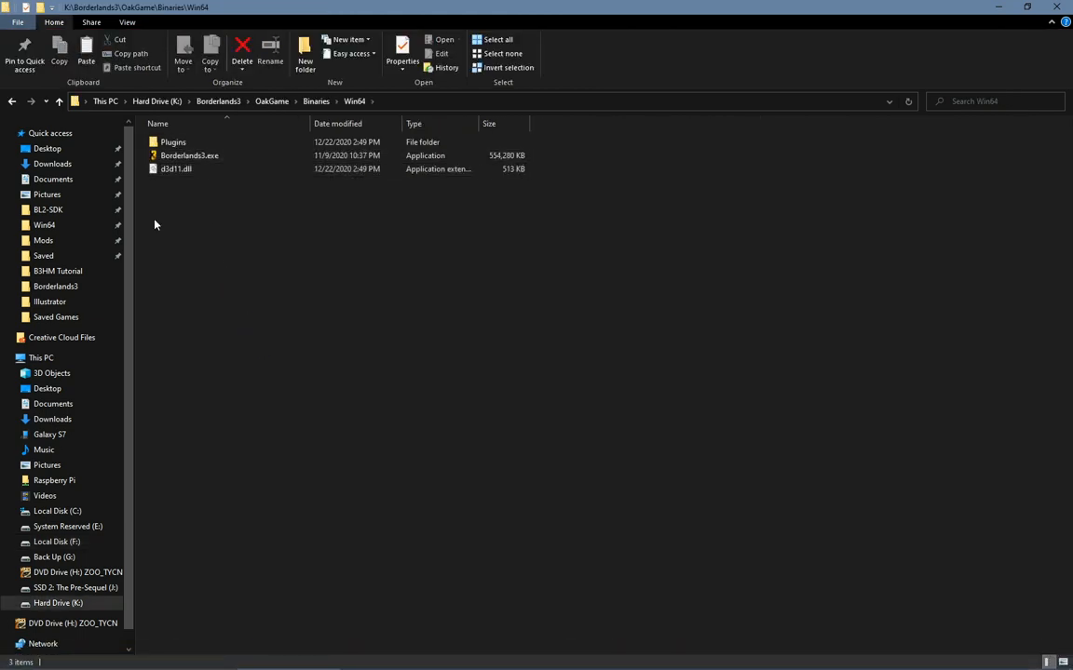
mouse_move(173, 141)
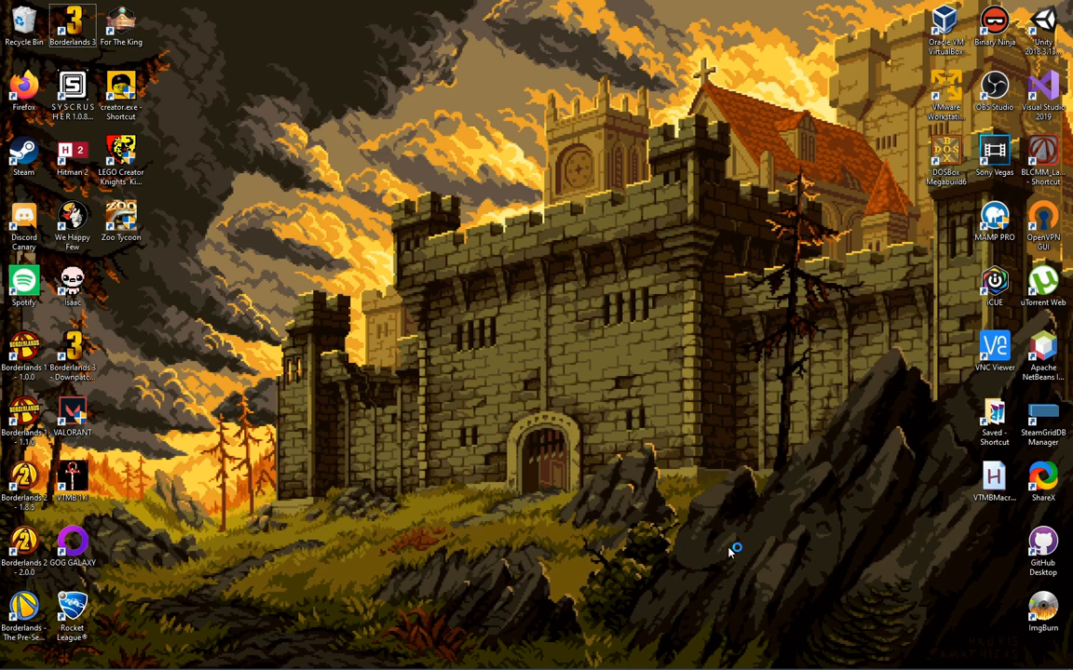
Start Borderlands 3 from its desktop shortcut and wait for the Hotfix Merger UI
double_click(73, 21)
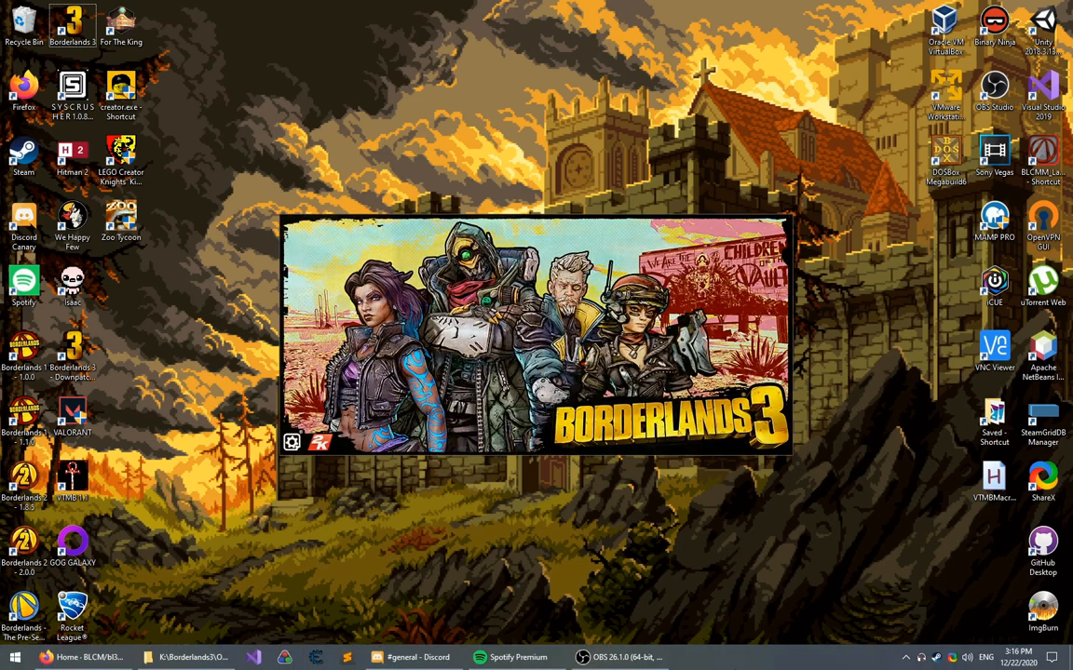
click(906, 654)
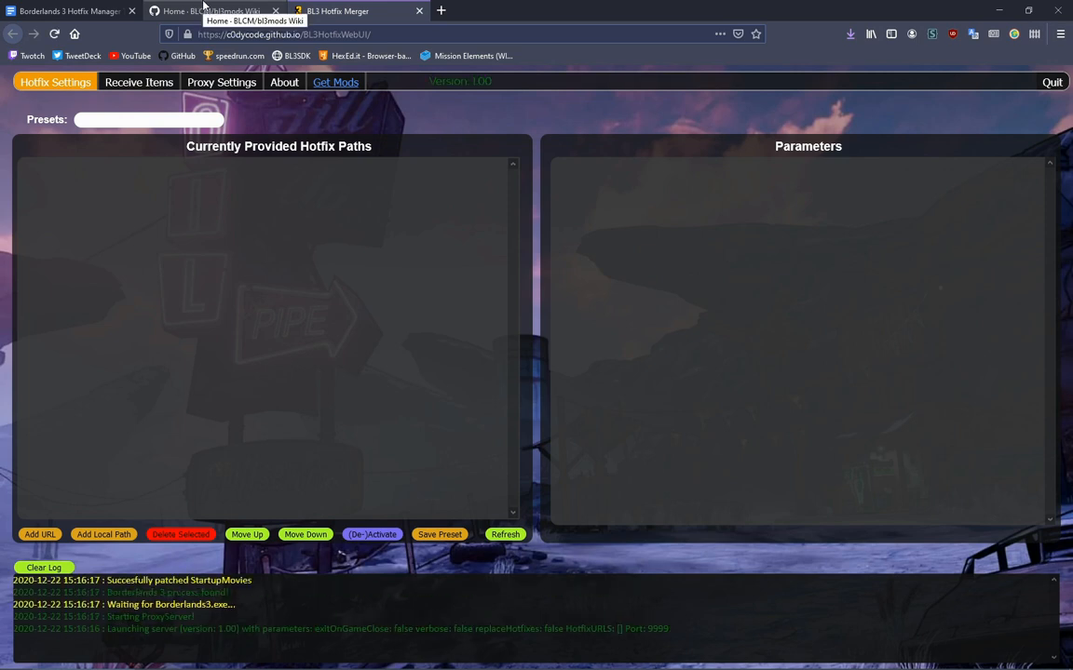
Open Movement Speed Cheats - Extreme Improvements under Cheat Mods and its GitHub download
click(219, 14)
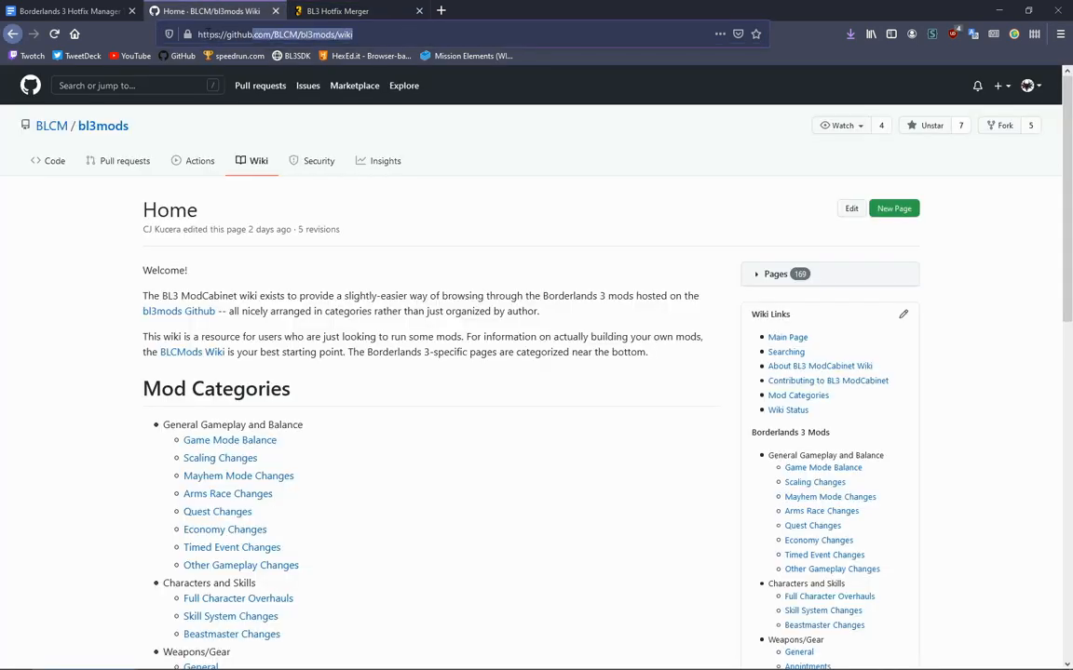
click(279, 34)
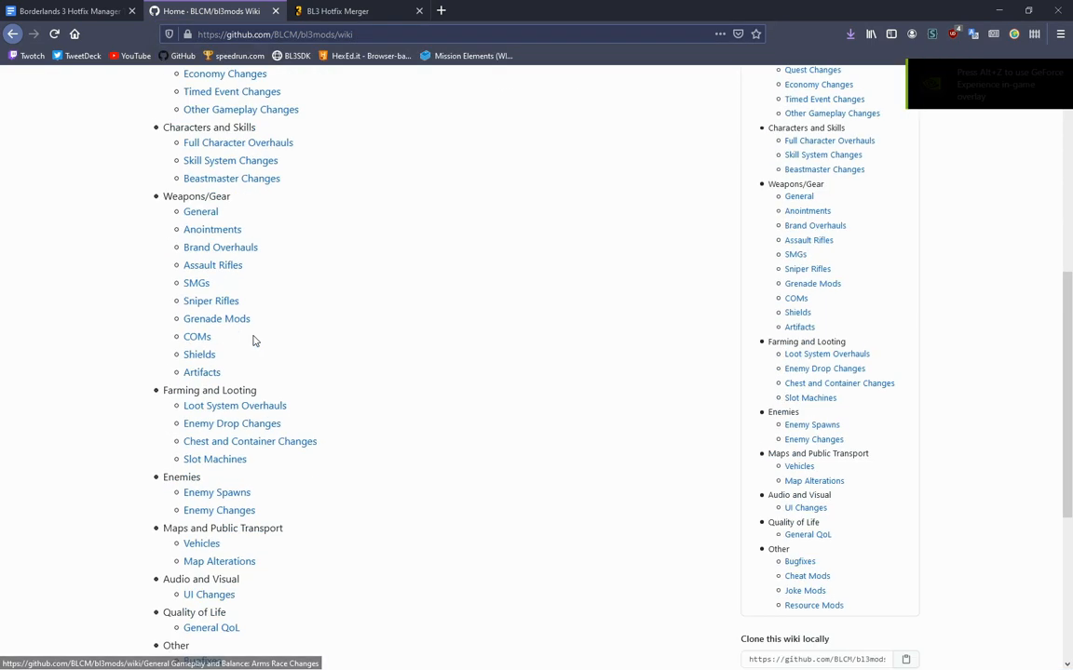
scroll(down, 3)
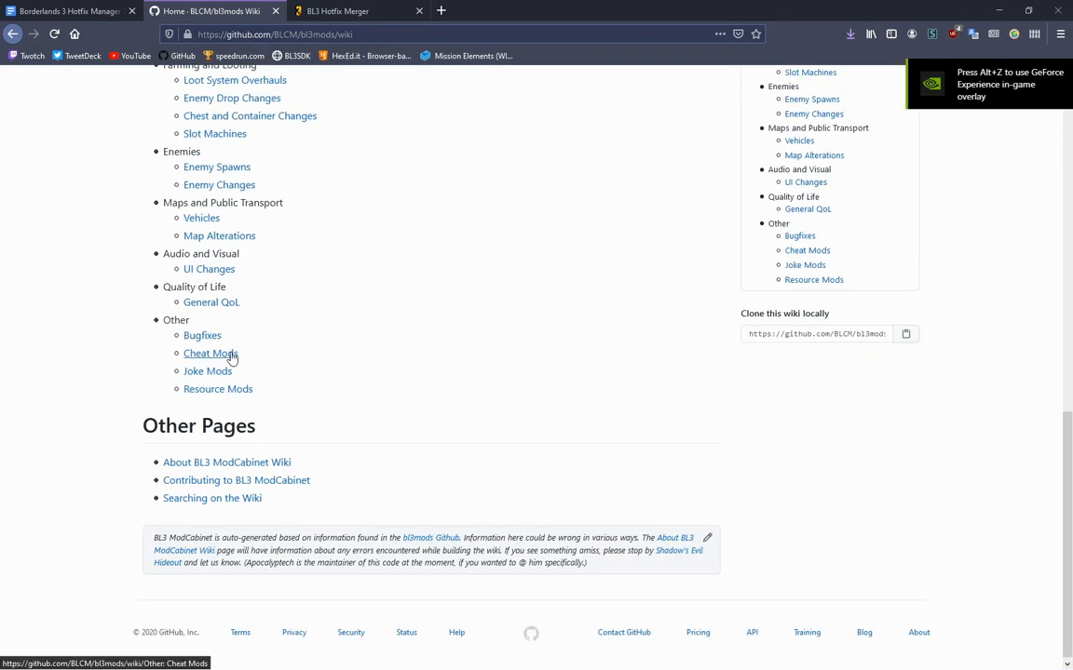
click(209, 352)
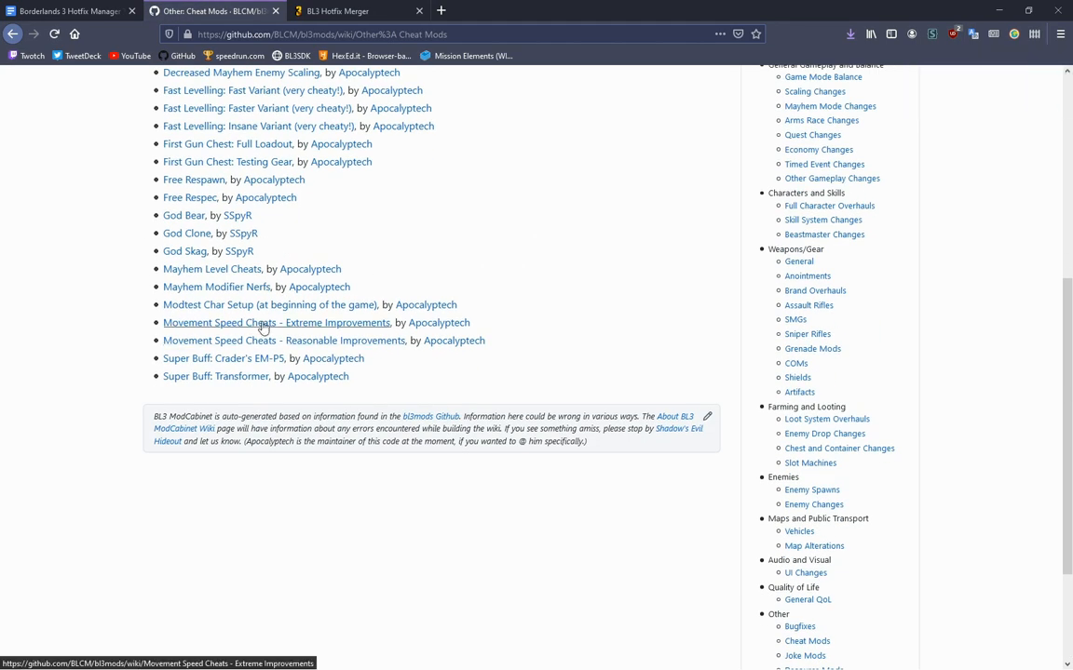
click(277, 322)
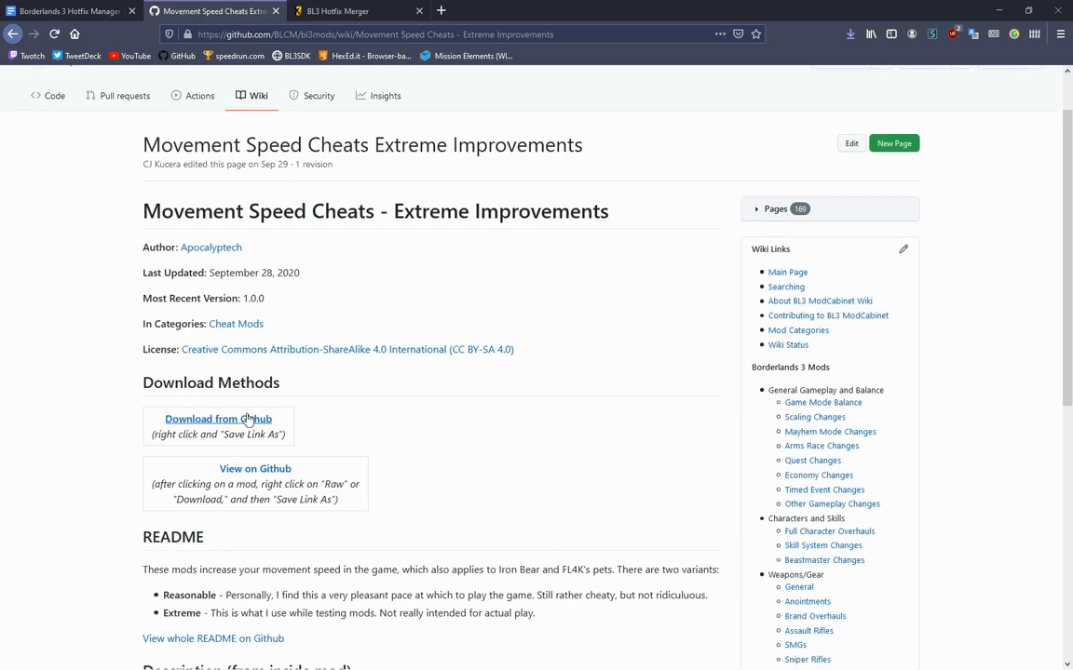
click(218, 418)
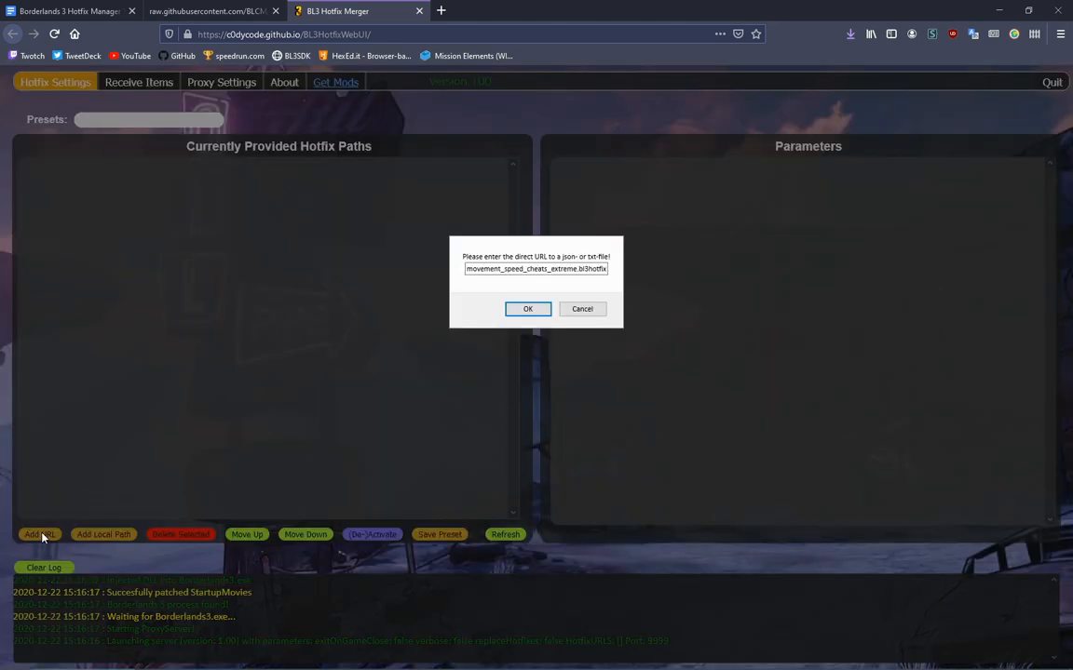
Confirm the movement_speed_cheats_extreme.bl3hotfix raw URL in the Add URL dialog
click(528, 308)
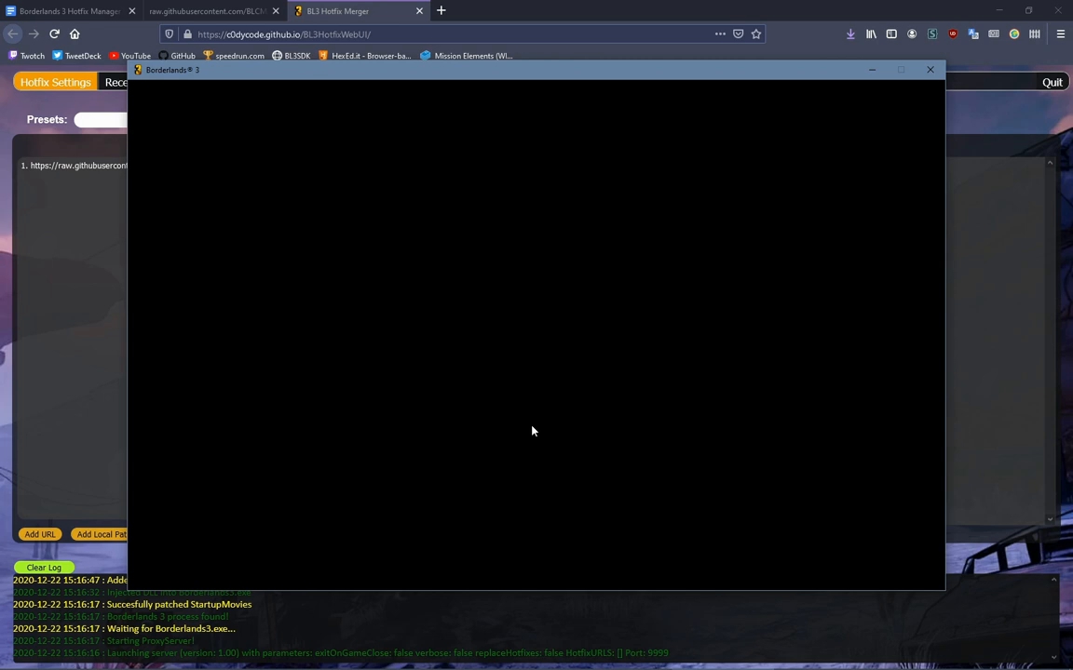
mouse_move(96, 373)
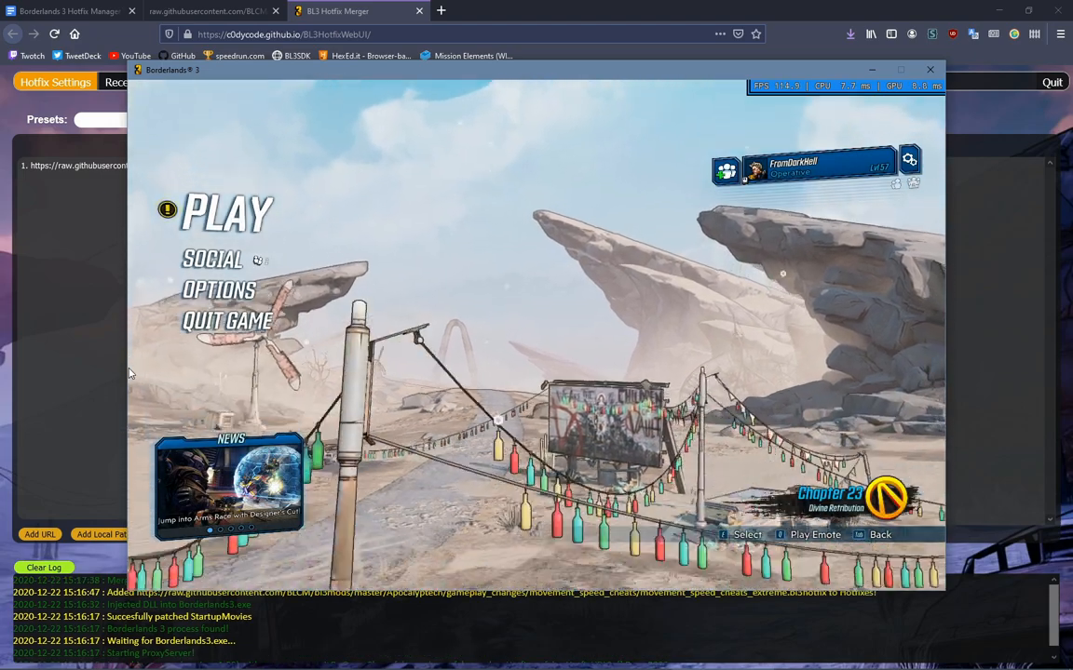
Quit to the title screen to reload hotfixes, then continue the saved game
click(228, 320)
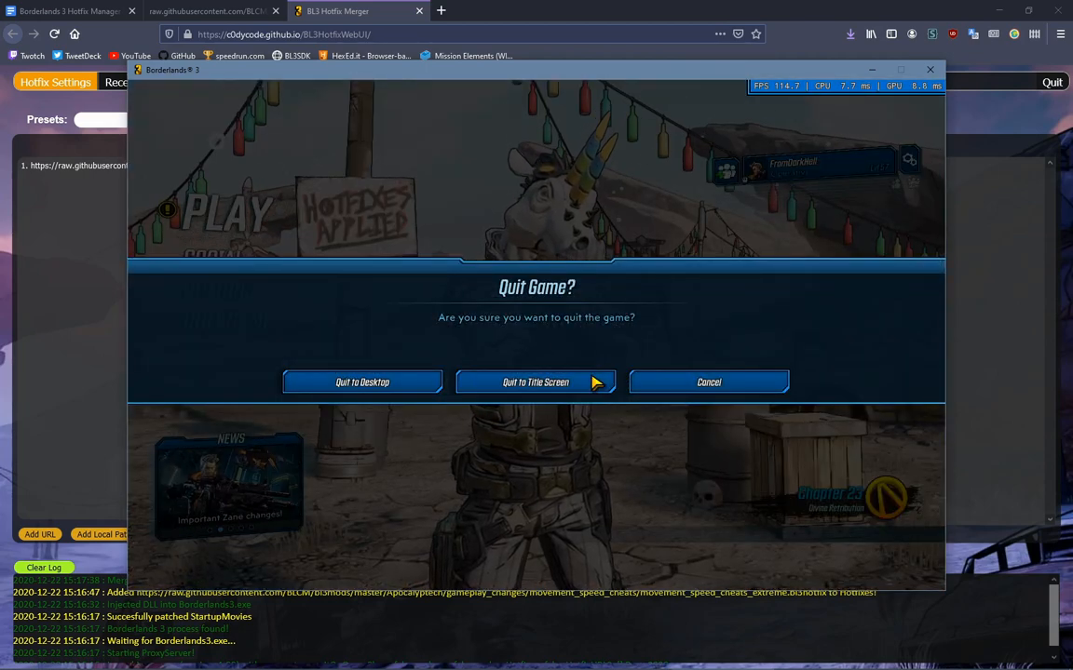
click(709, 381)
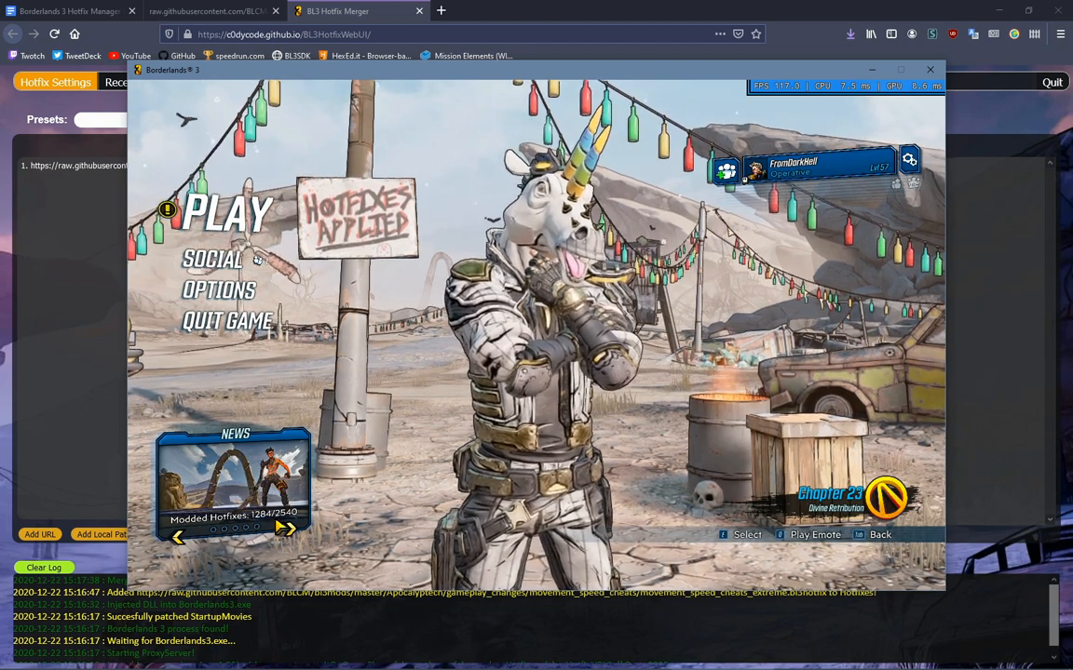
mouse_move(294, 536)
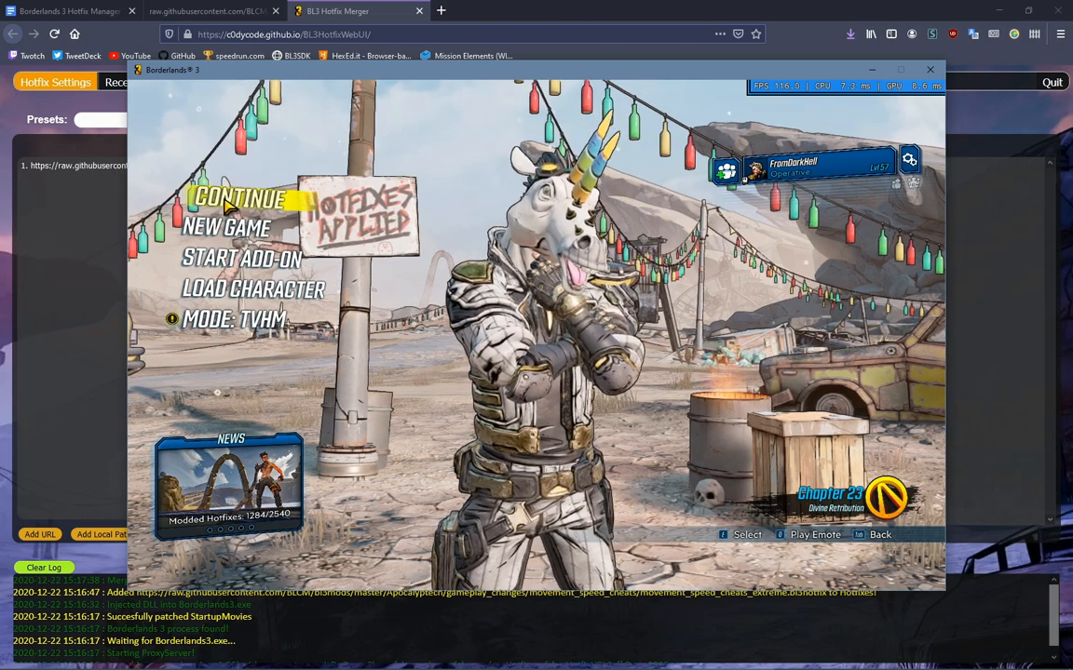
click(240, 199)
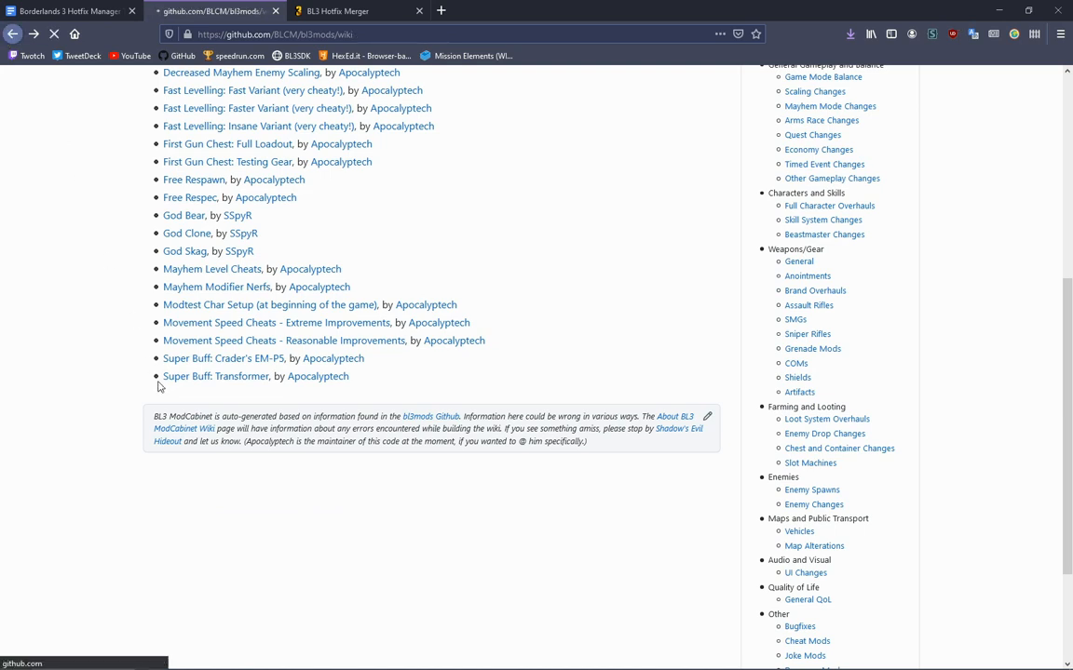
Open the Sizemod: NPC Giant-lands (5.0x) raw file and select its URL to copy
click(801, 656)
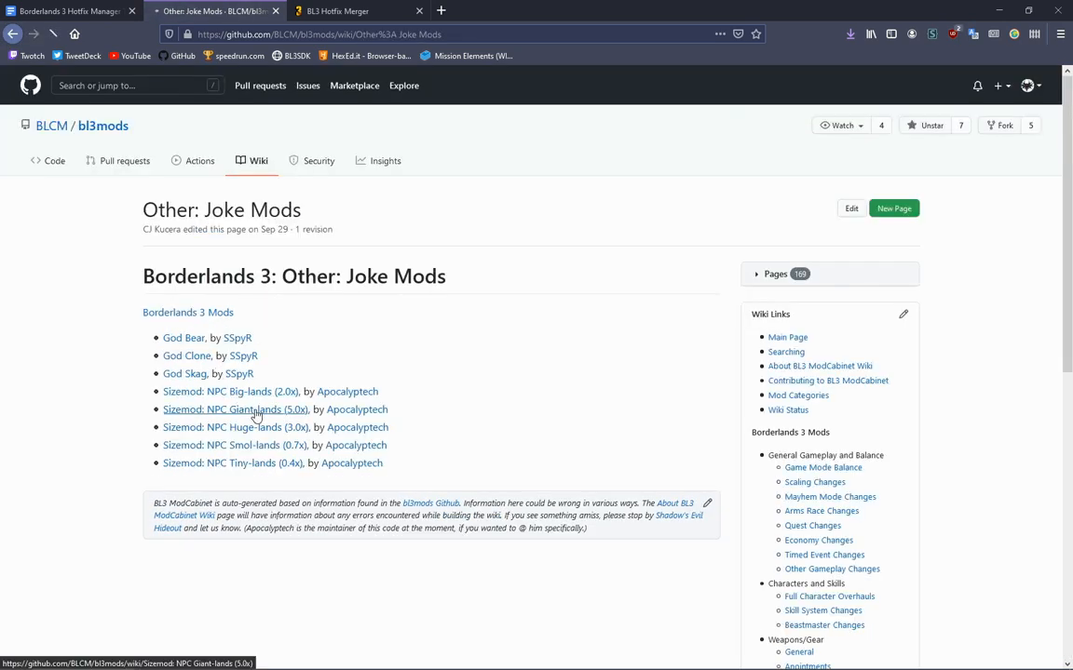
click(235, 409)
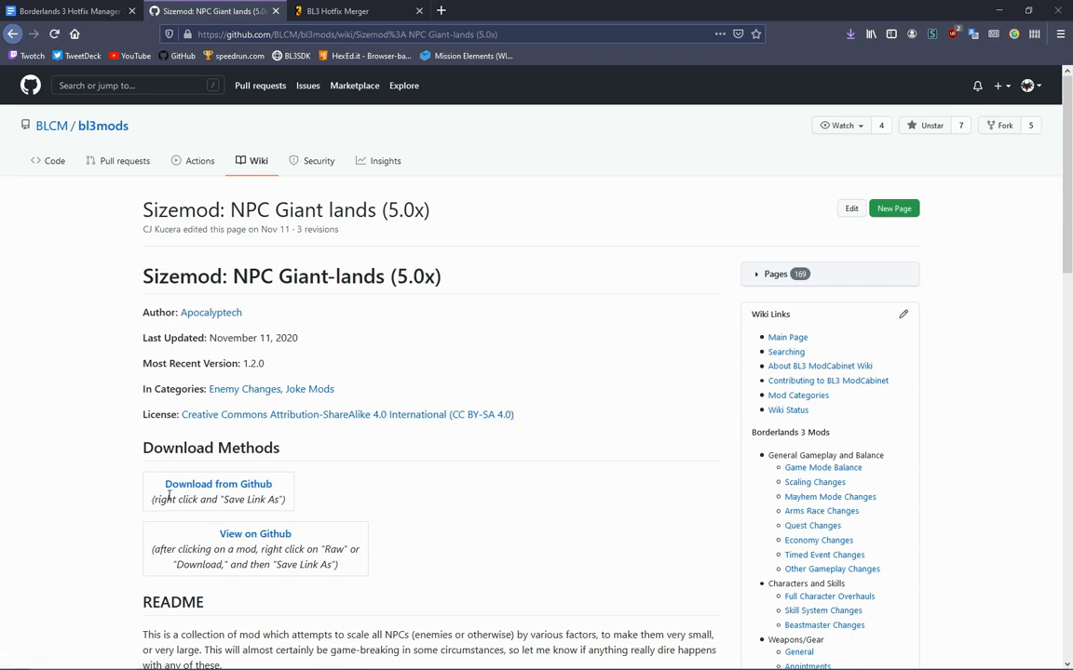
click(218, 483)
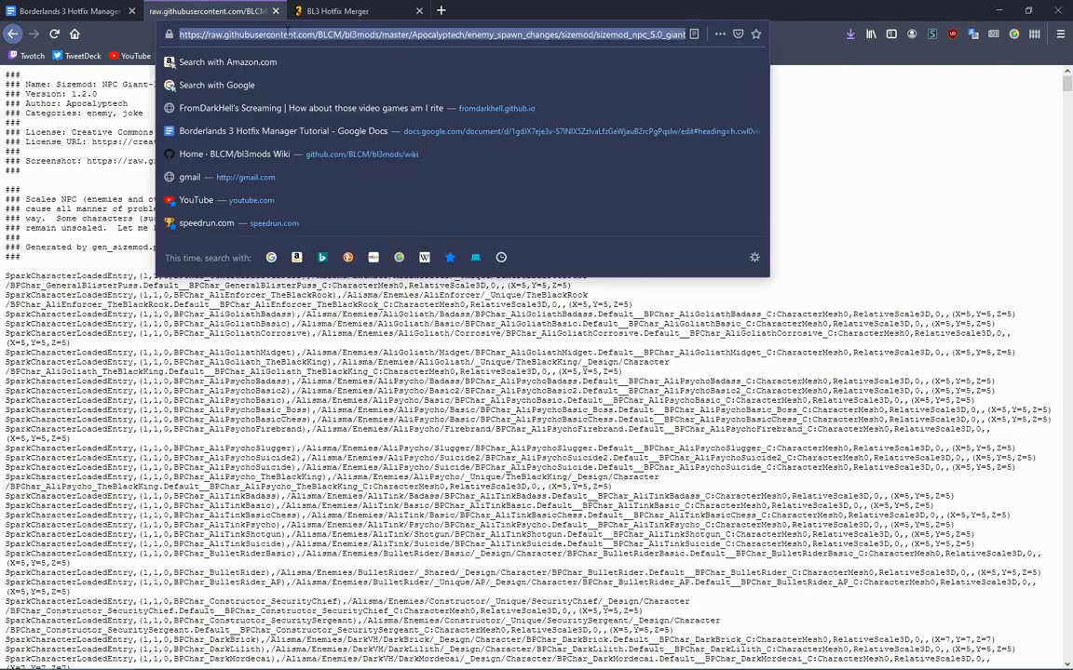
click(354, 14)
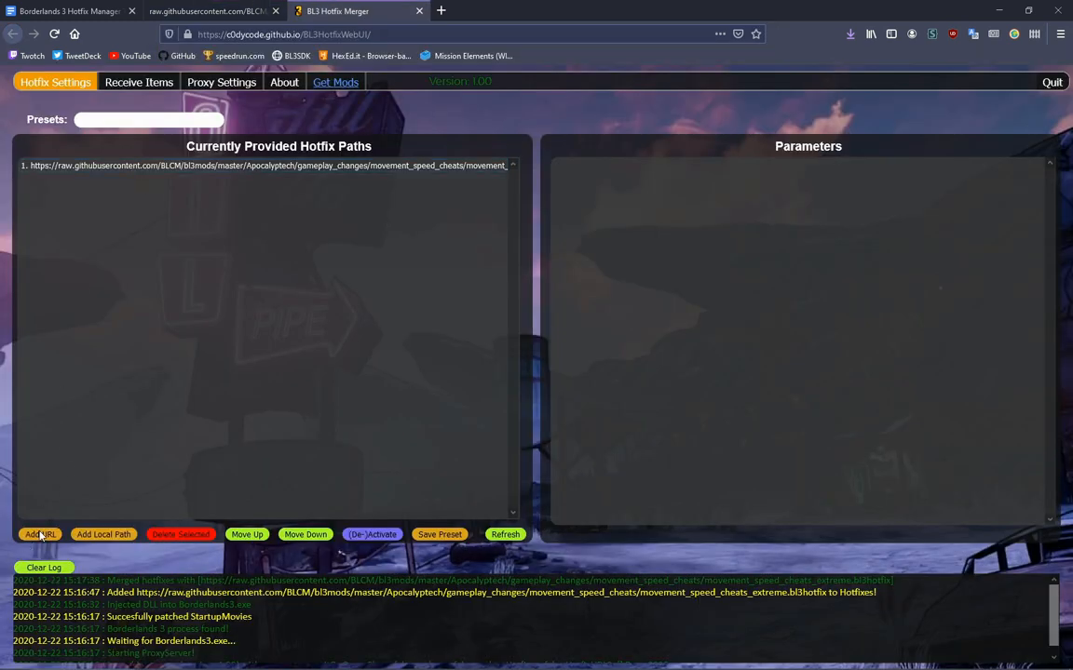
Paste the copied Giant-lands (5.0x) raw link through Add URL and confirm
click(39, 534)
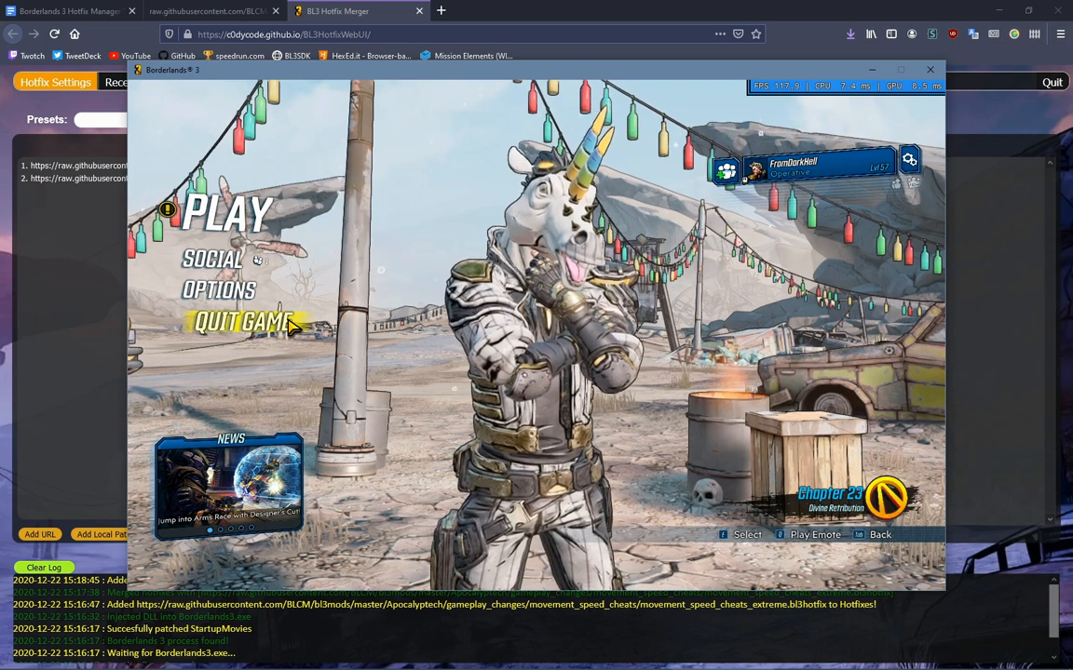
click(236, 321)
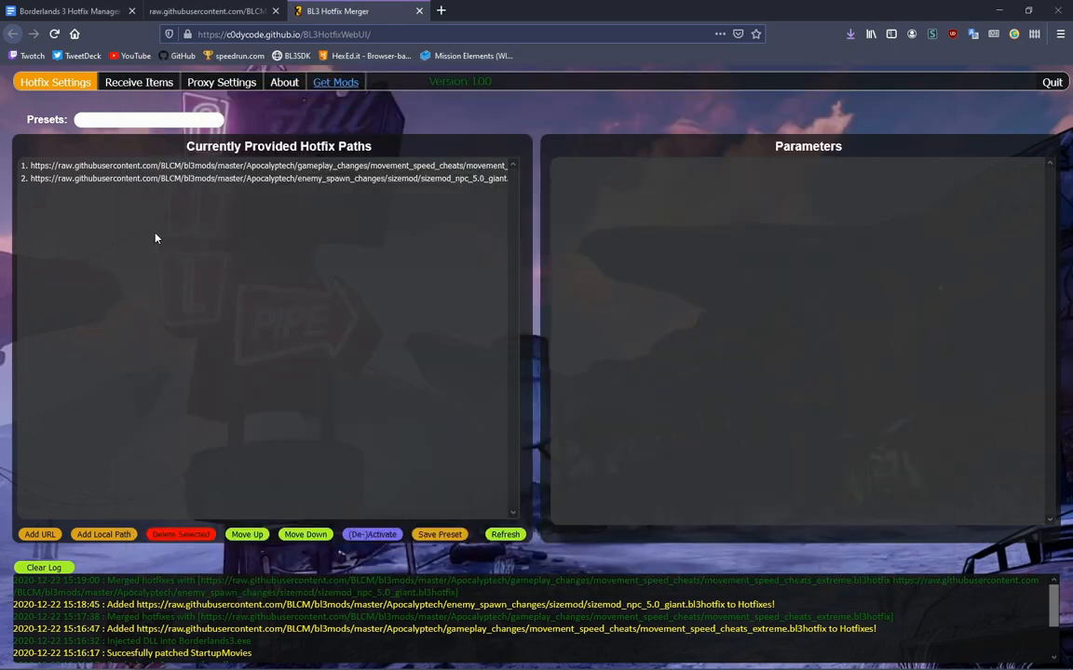
Delete path 2, the Giant-lands size mod, and bring the window back from the taskbar
click(268, 178)
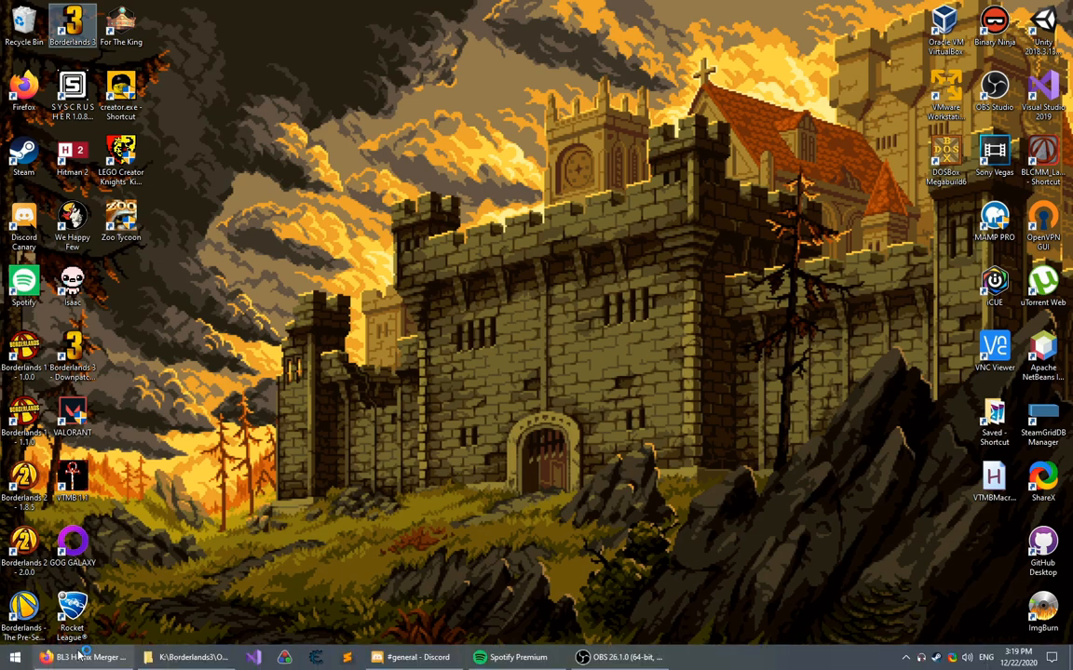
click(80, 654)
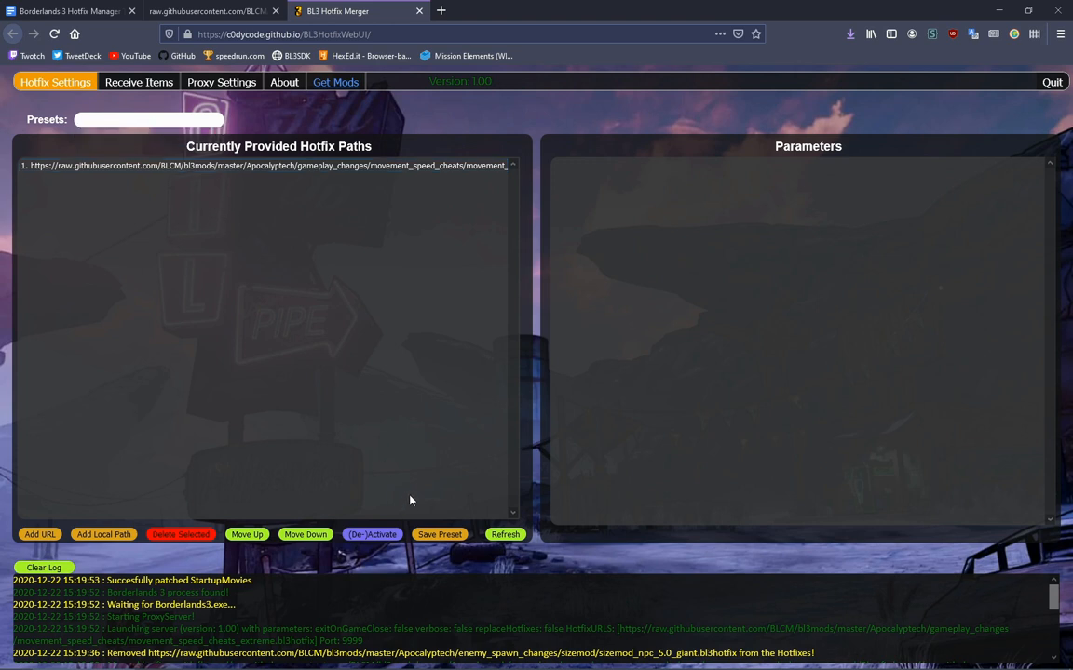
mouse_move(412, 493)
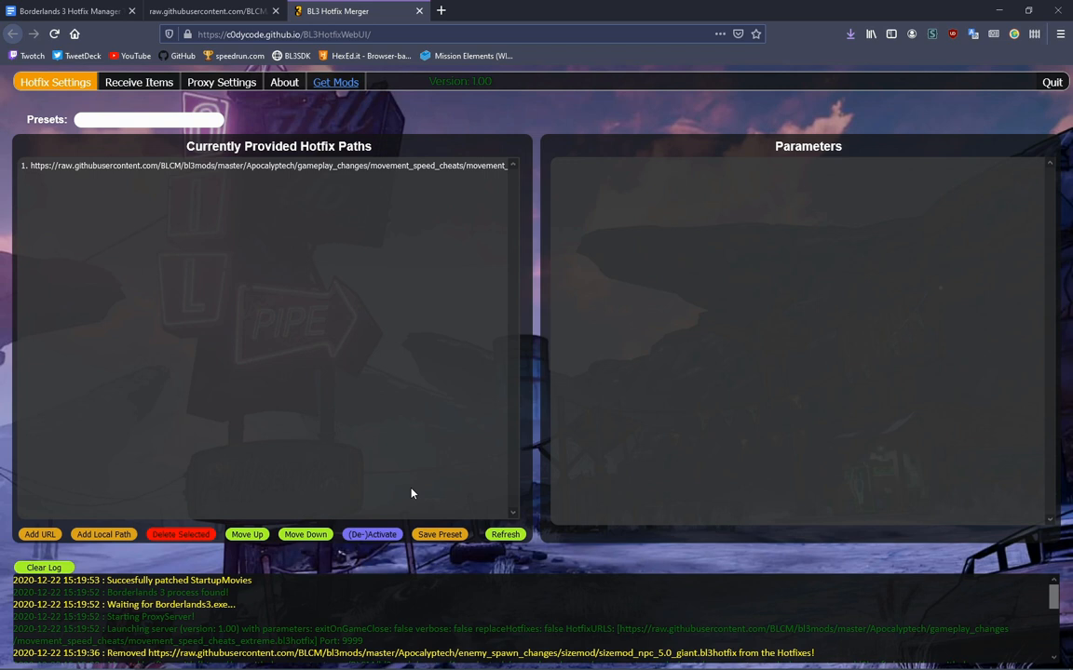
Save the speed-only hotfix paths as preset 'SpeedCheats'
click(438, 534)
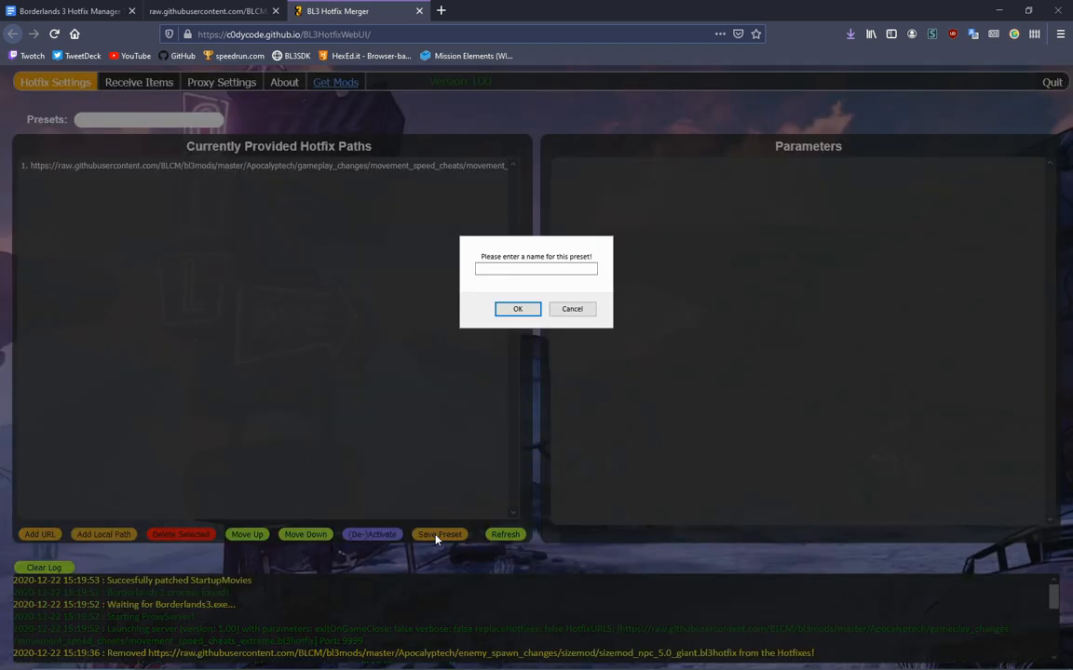
text(SpeedCheats)
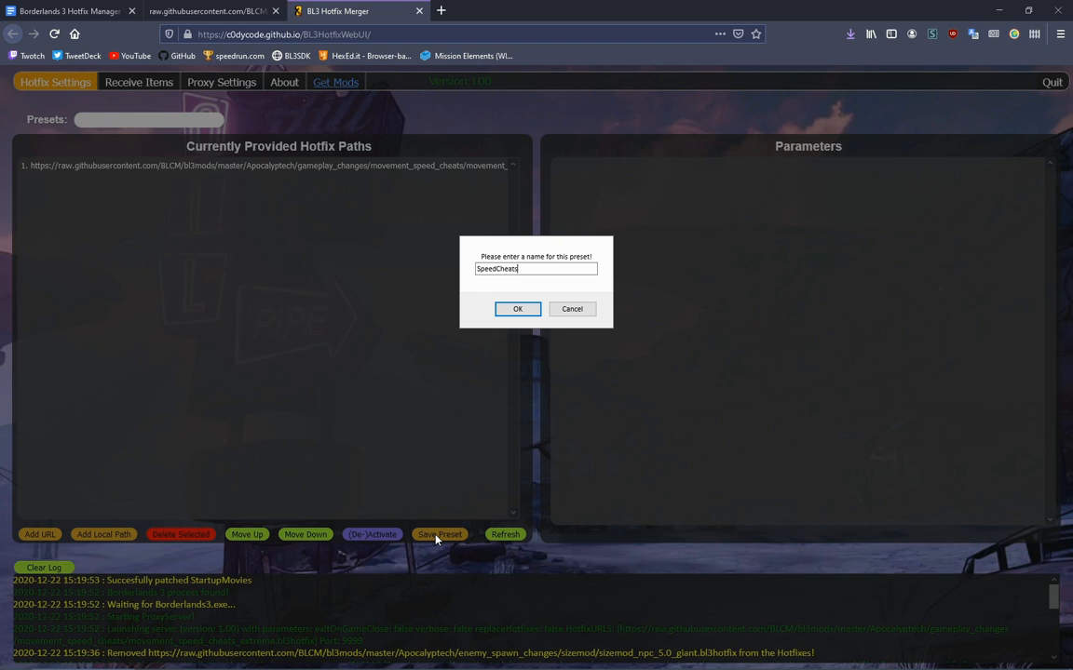
click(518, 308)
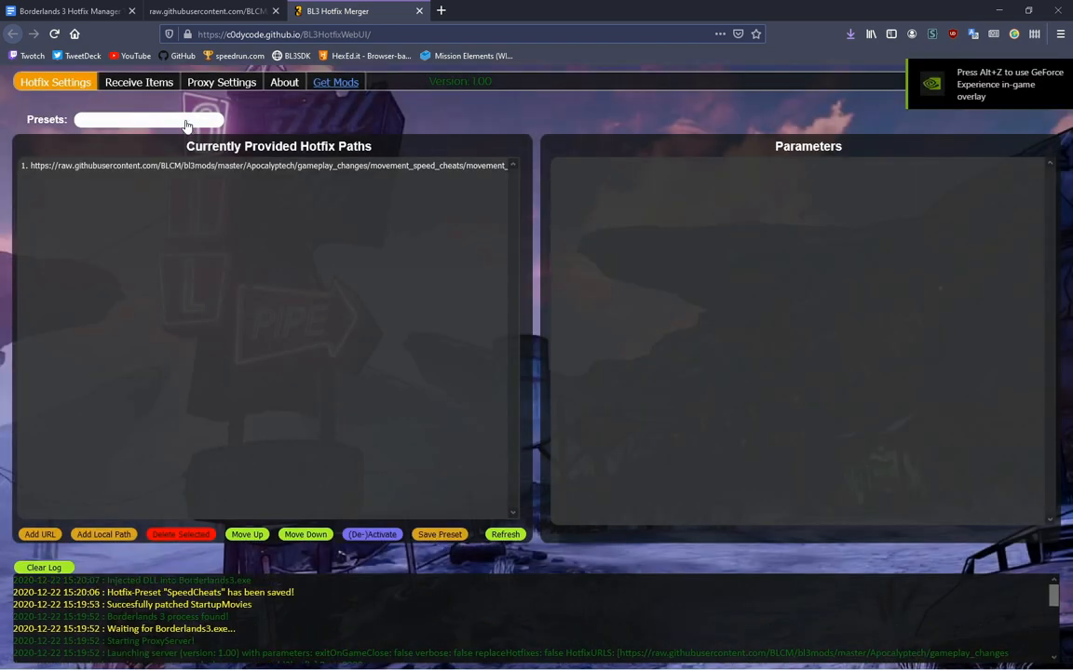
Save the setup including the giant sizemod as preset 'GiantSpeedCheats'
click(149, 119)
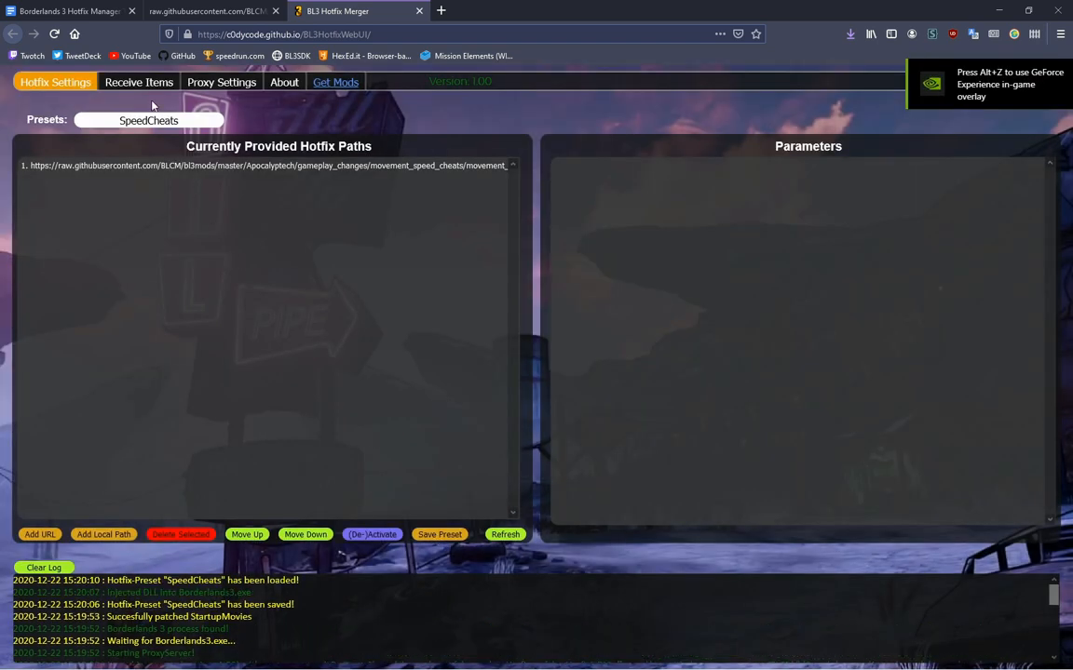
click(214, 10)
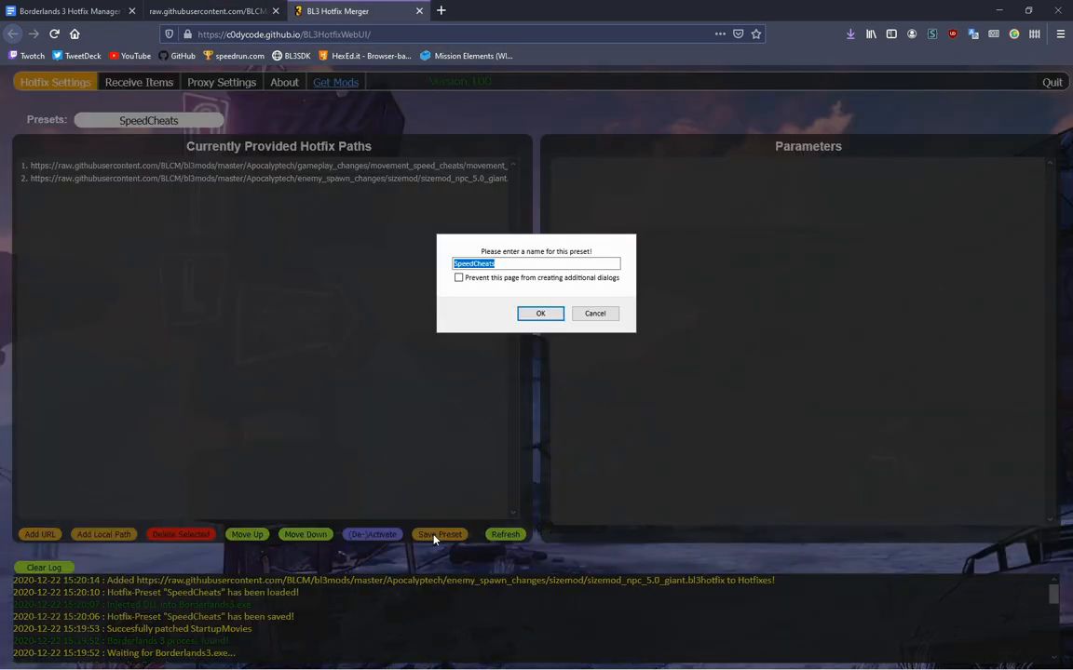
text(GiantSpe)
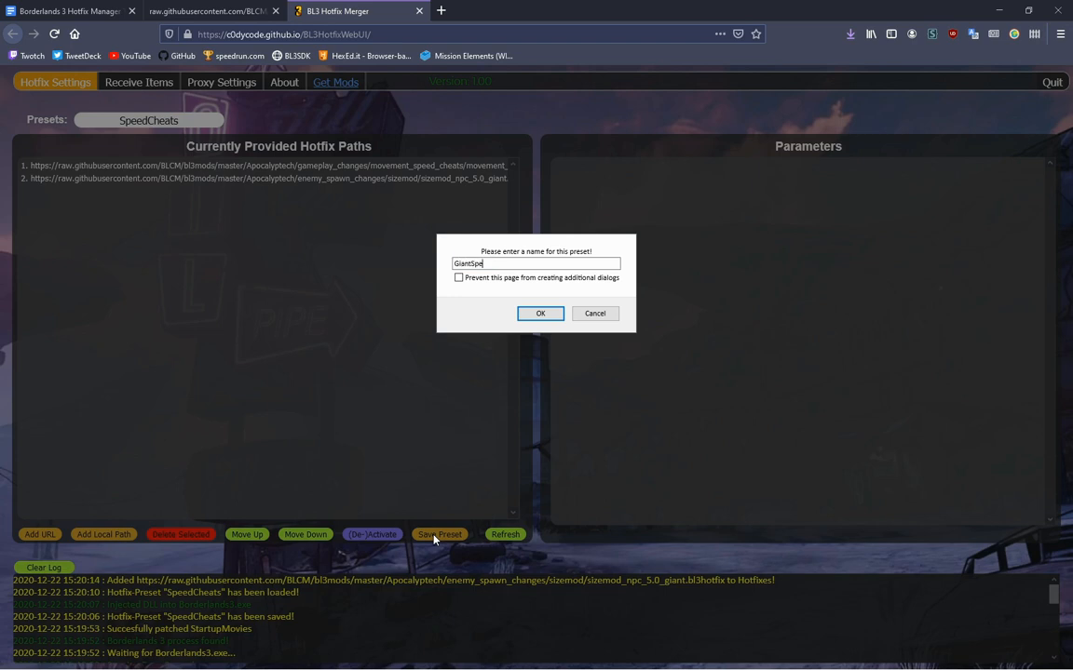
click(540, 313)
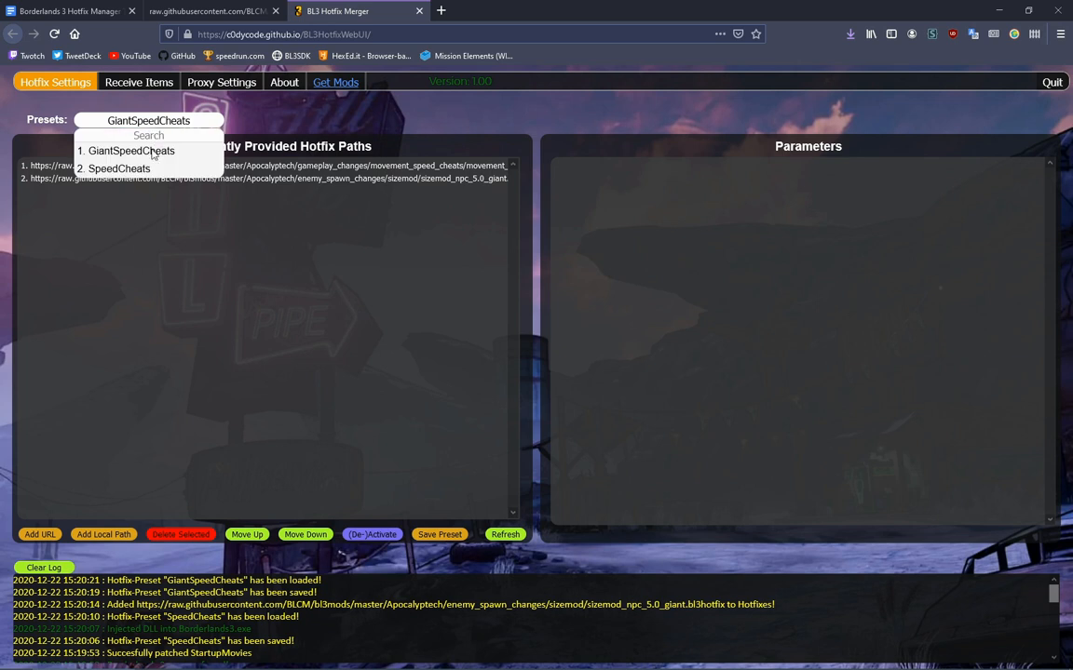
Switch from SpeedCheats to the GiantSpeedCheats preset and show Proxy Settings
click(119, 168)
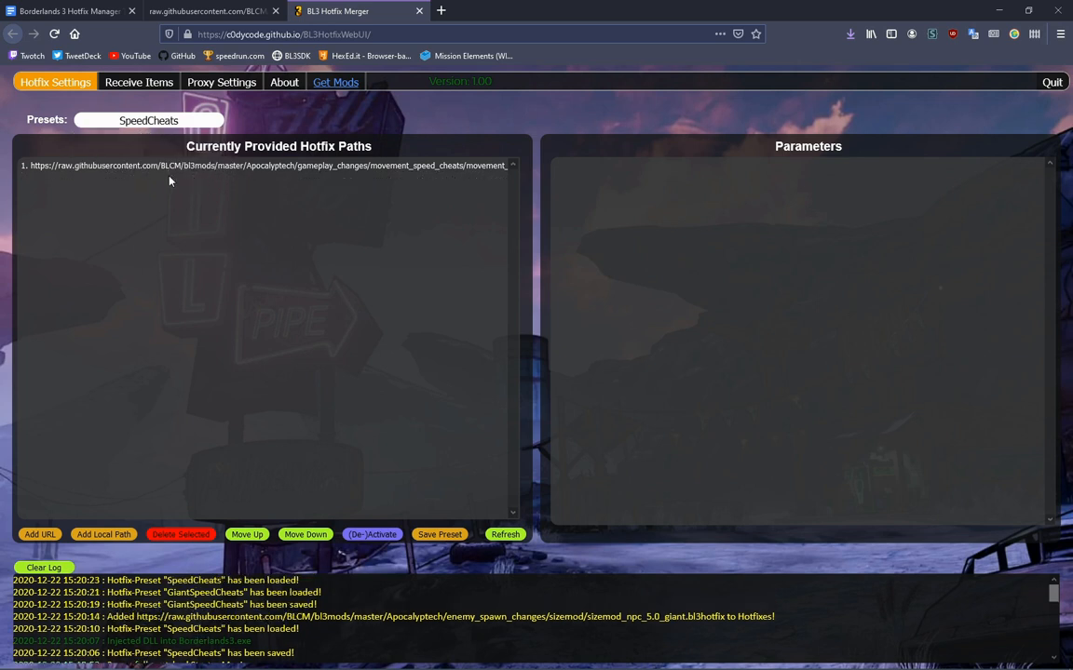
click(148, 120)
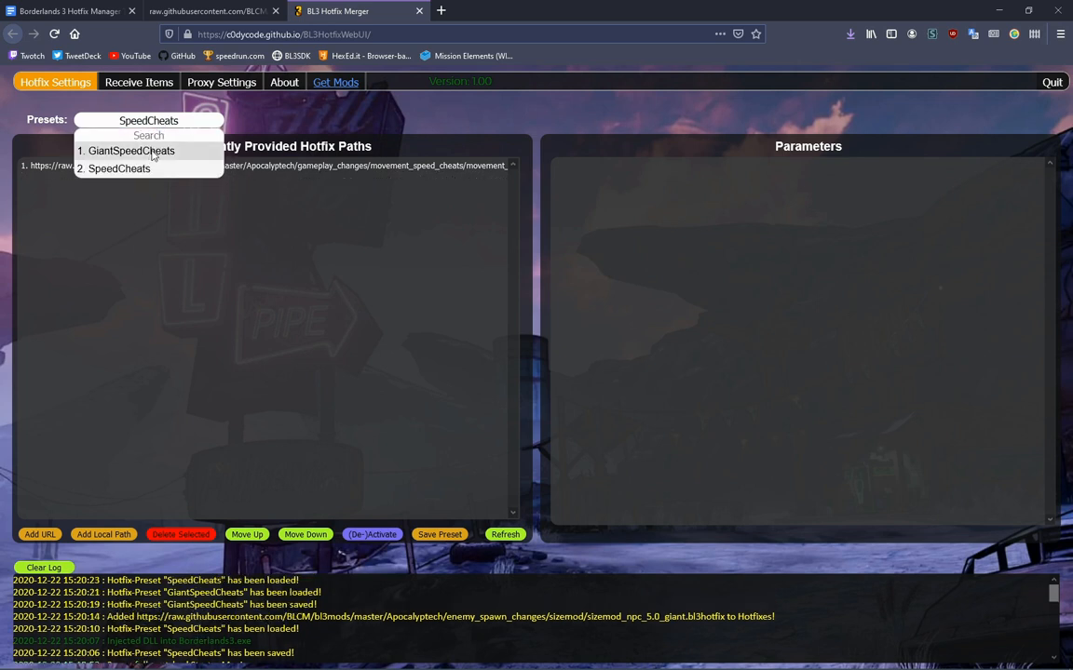
click(130, 150)
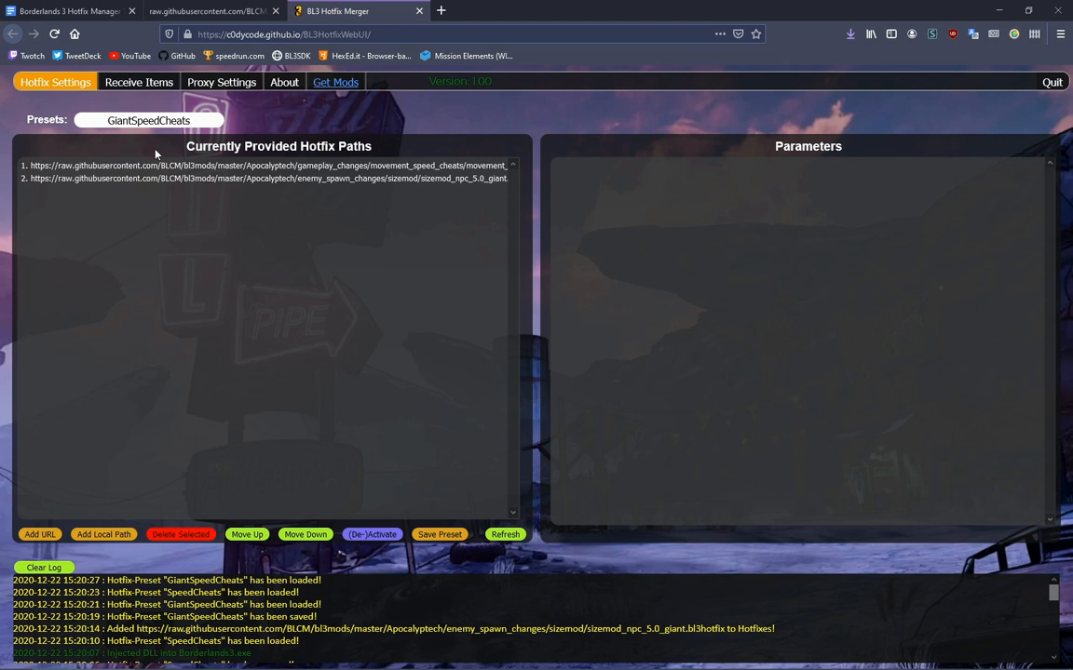
click(222, 81)
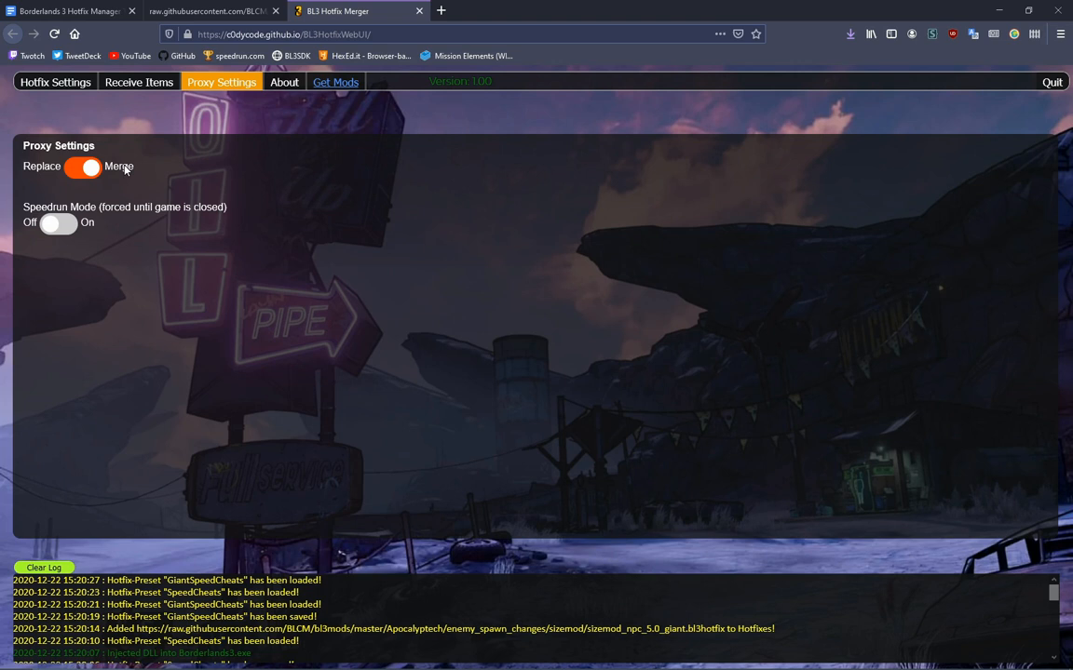
mouse_move(31, 171)
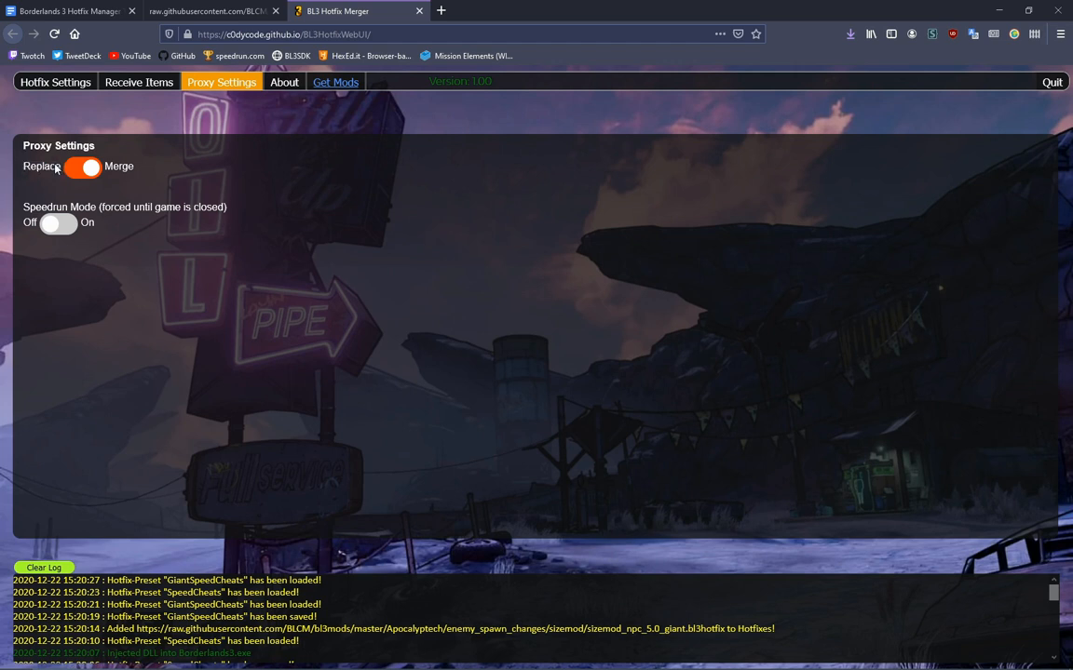
click(58, 82)
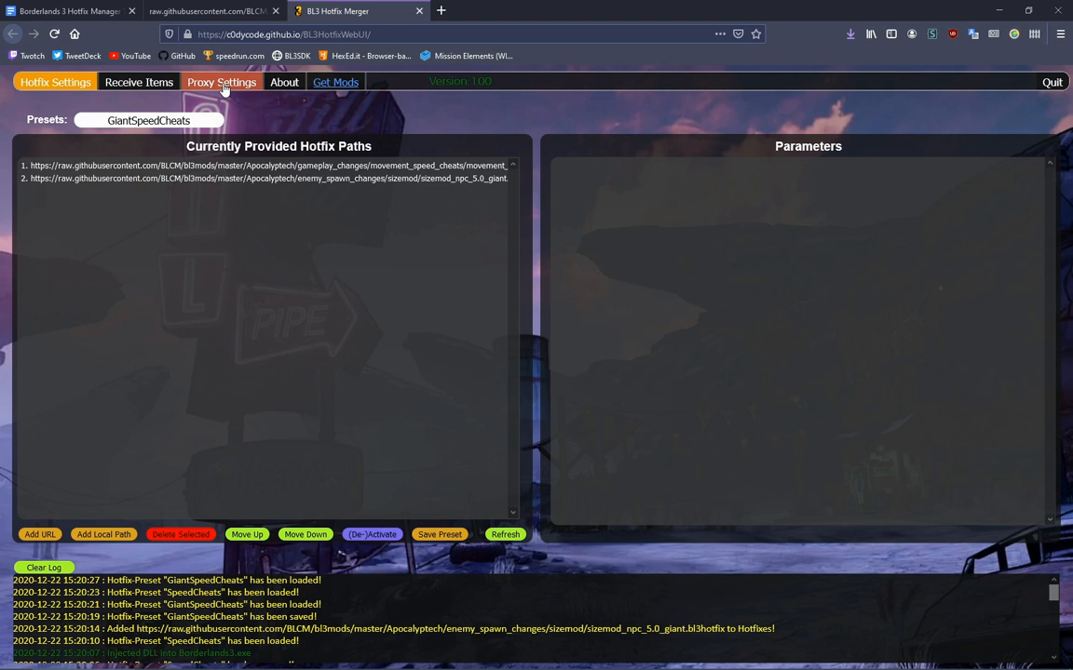
click(221, 82)
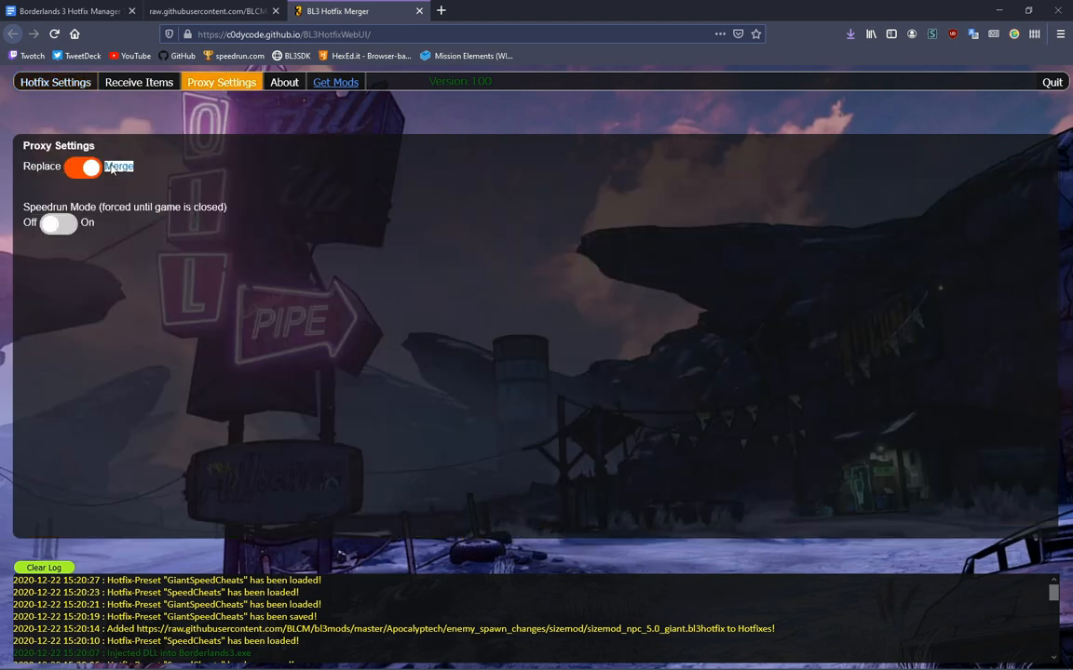
click(52, 82)
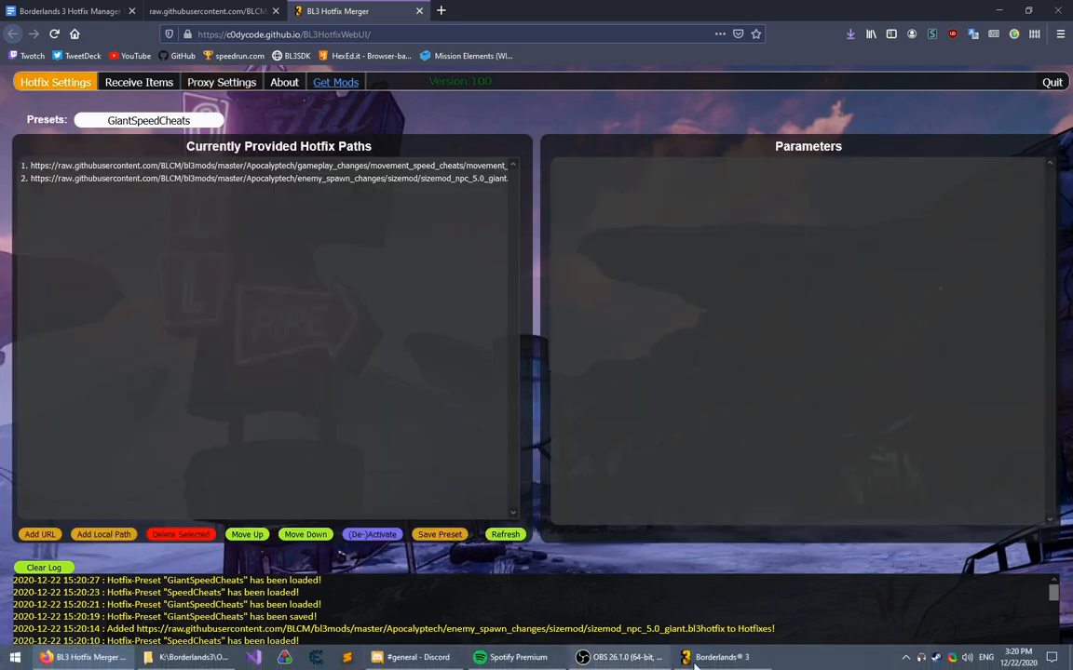
click(693, 656)
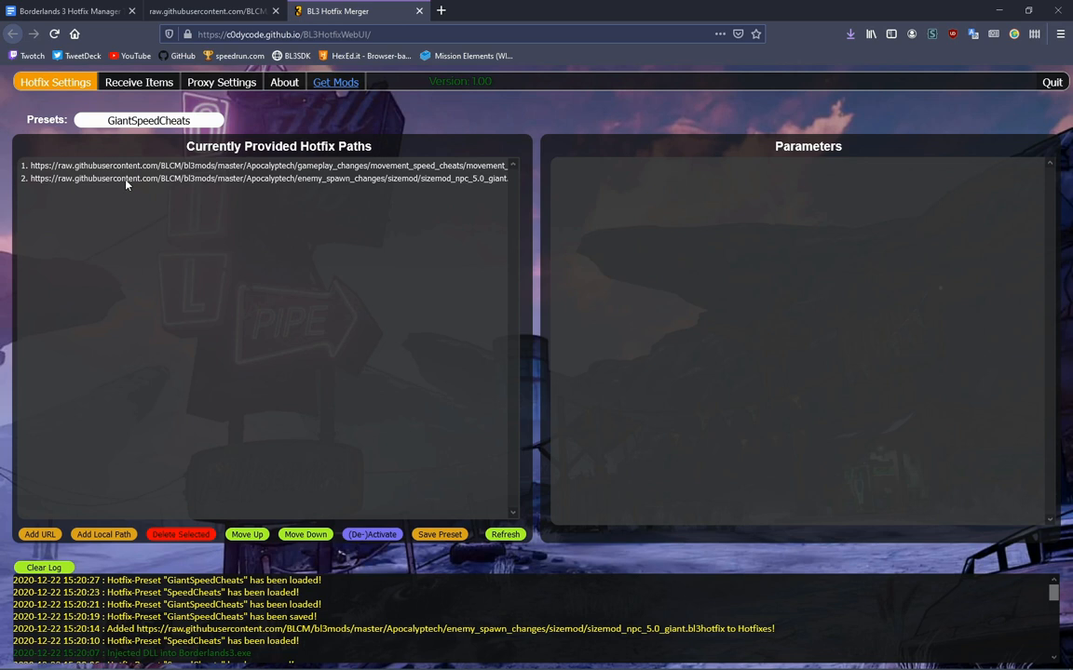
Show the Receive Items serial field, then return to Merger while Borderlands 3 merges both hotfixes
click(138, 81)
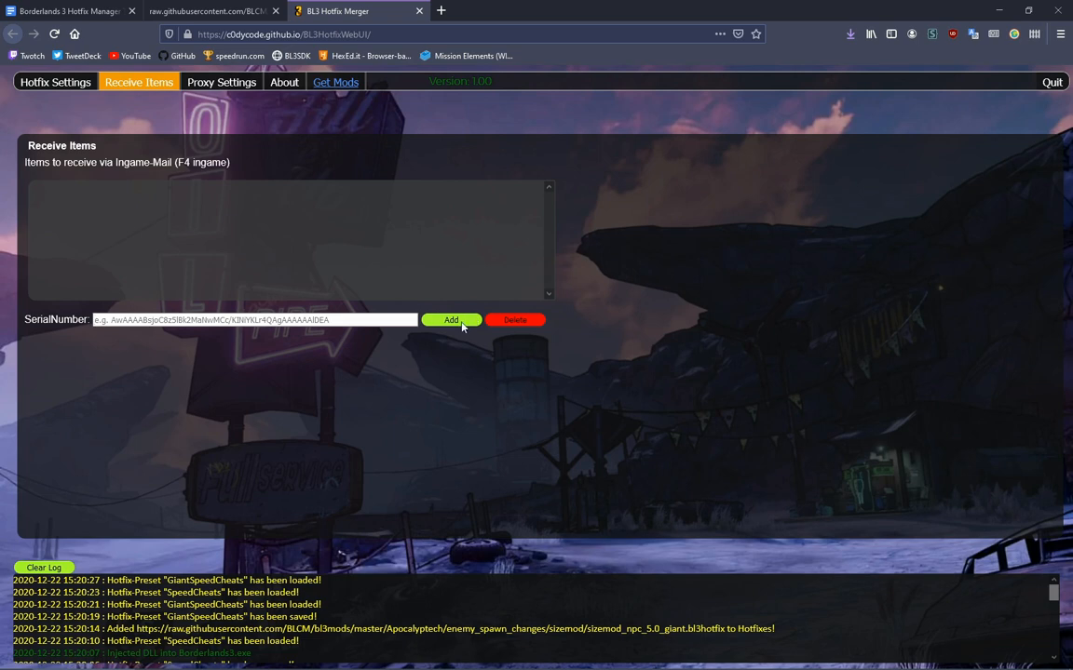
mouse_move(61, 85)
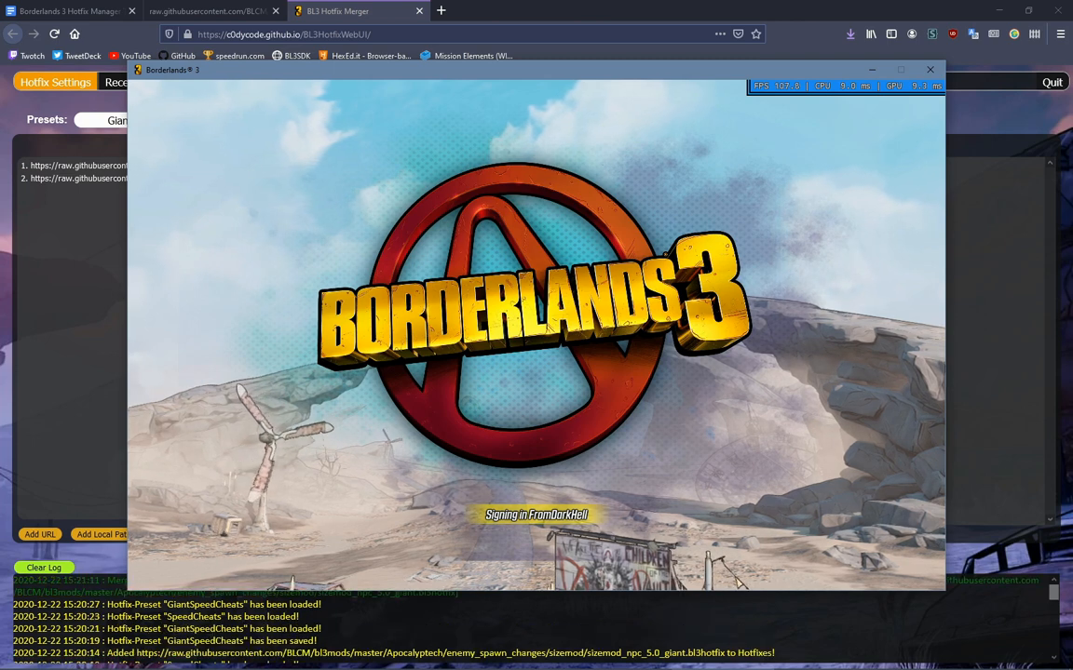
click(929, 69)
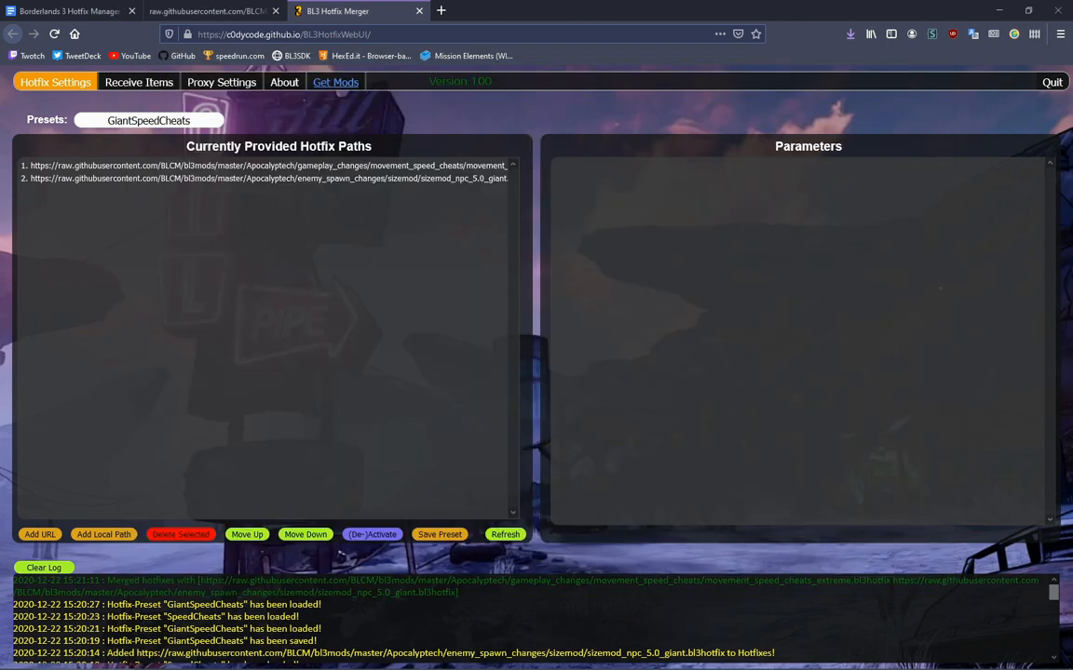